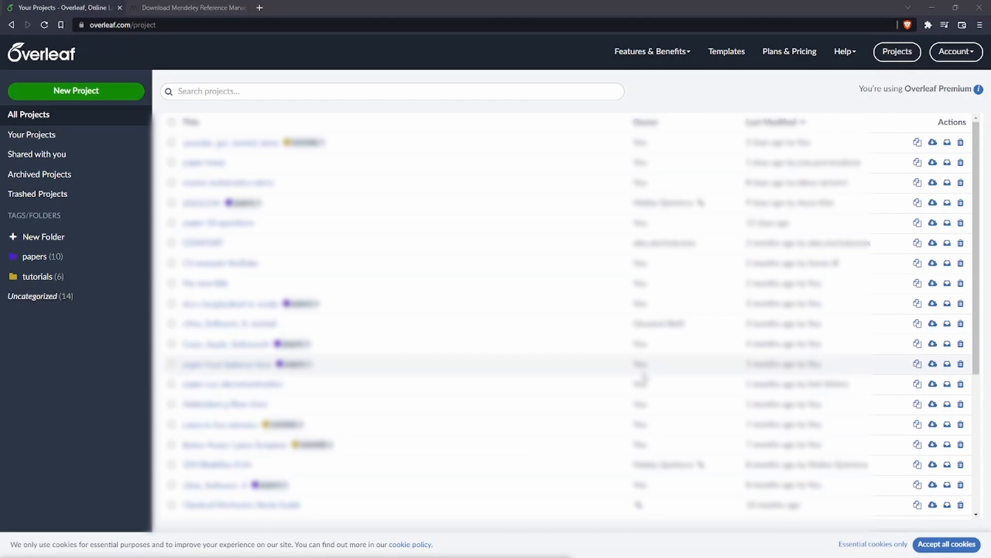
pyautogui.moveTo(919, 91)
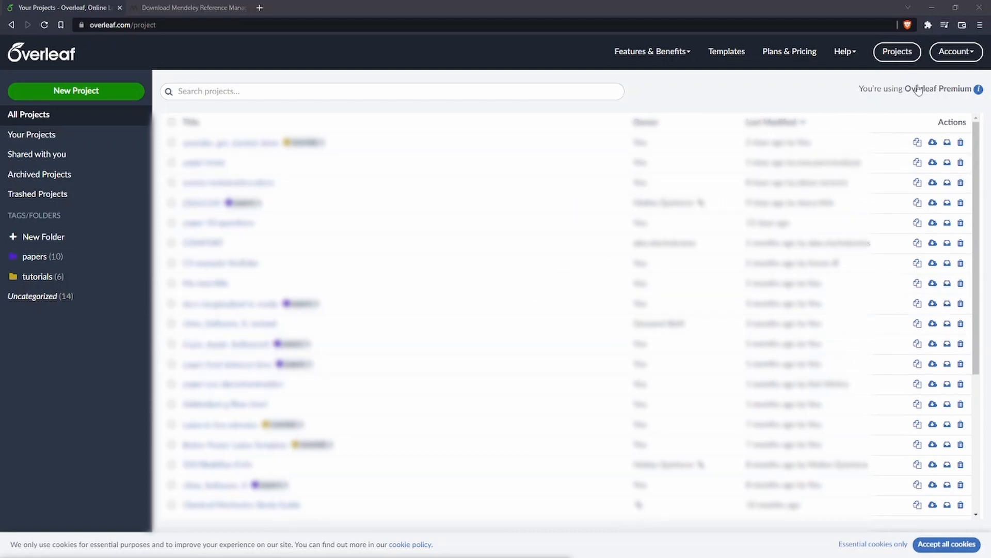
# Reach the Integrations and Reference Managers section of Account Settings, with the Mendeley library shown full-screen.
pyautogui.click(955, 51)
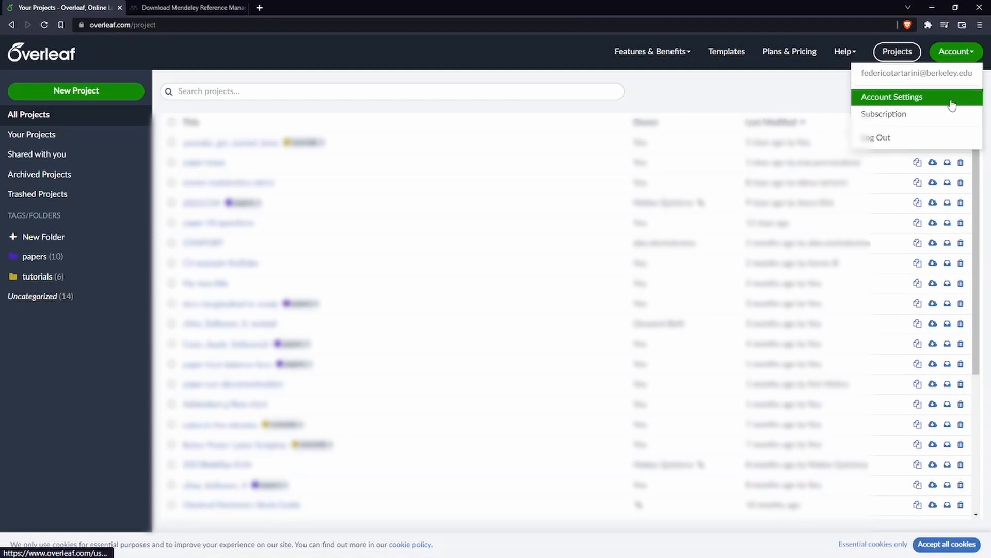
pyautogui.click(891, 96)
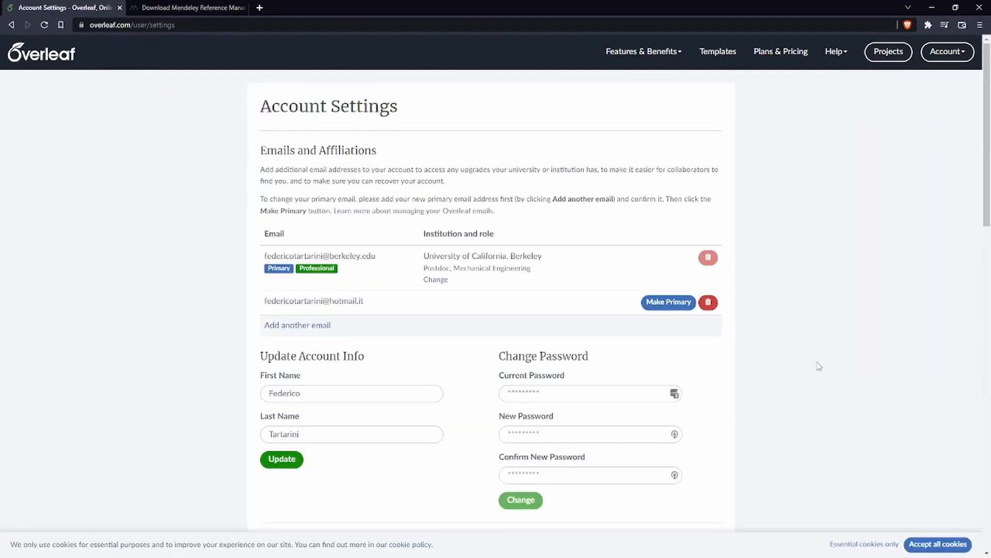
pyautogui.scroll(-3)
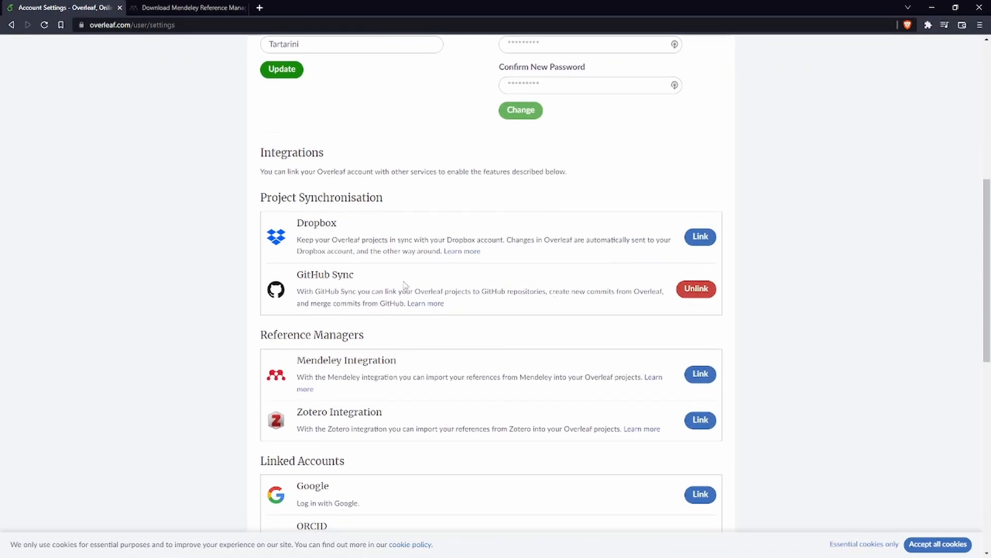
pyautogui.moveTo(396, 334)
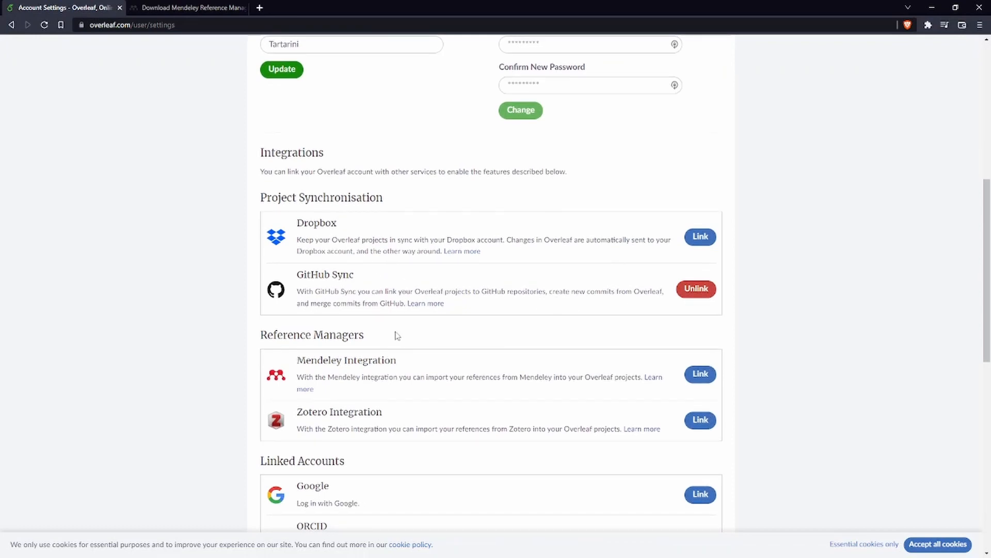
pyautogui.moveTo(441, 384)
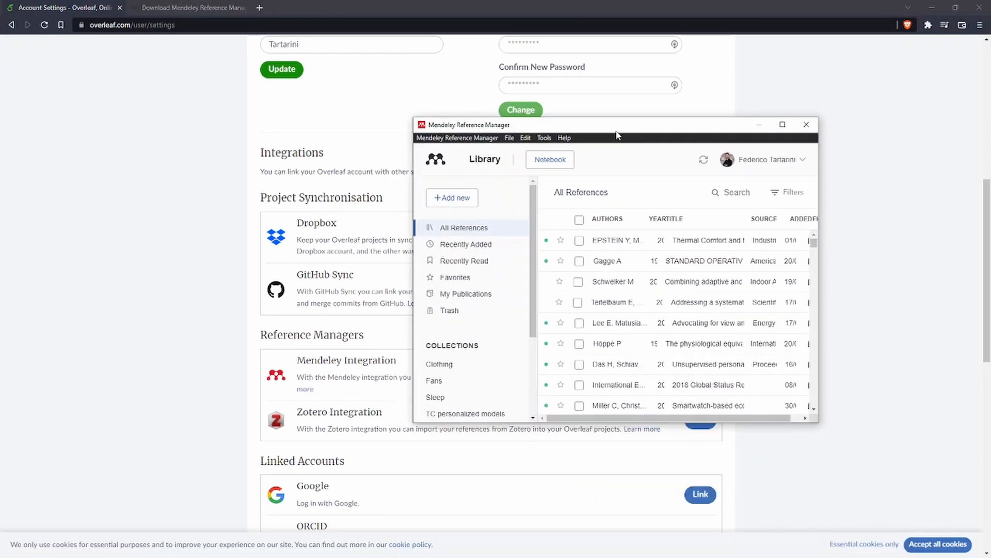
pyautogui.click(781, 124)
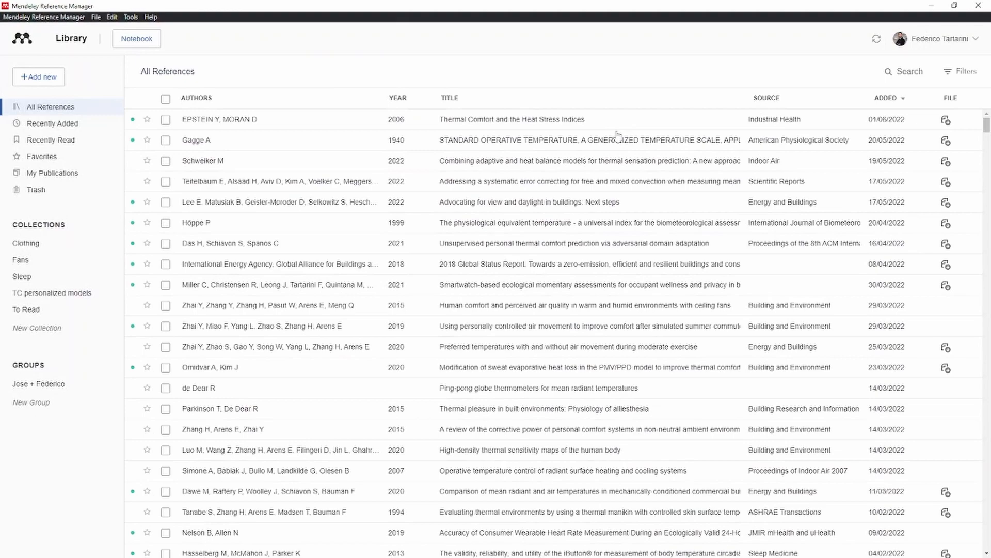
pyautogui.moveTo(913, 154)
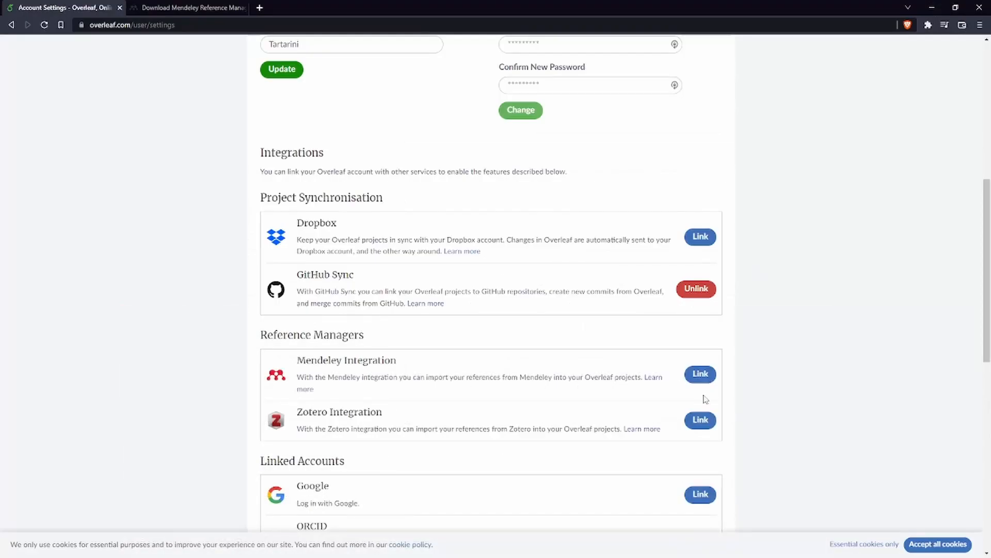
# Link the Mendeley Integration and authorise Overleaf access on the Mendeley Proceed page.
pyautogui.click(700, 374)
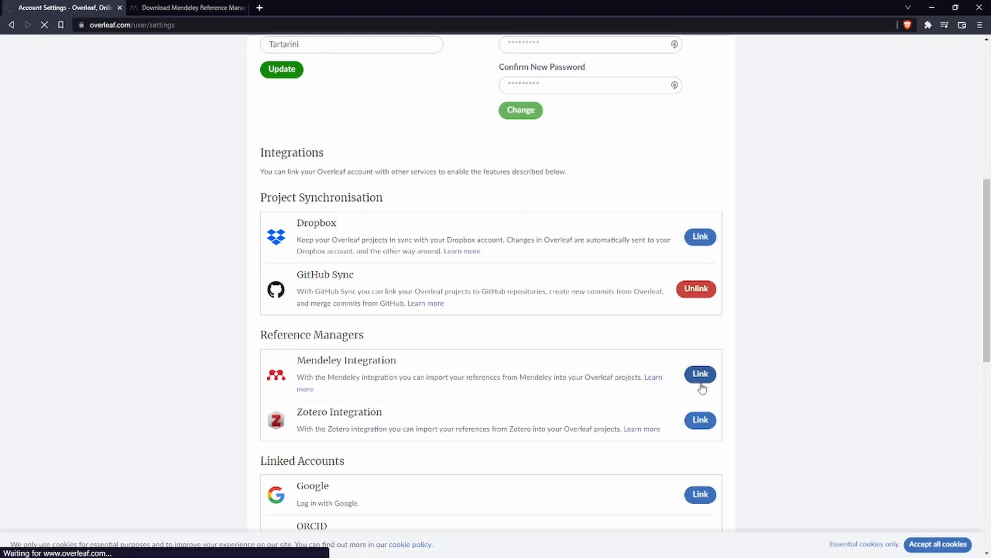
pyautogui.click(700, 373)
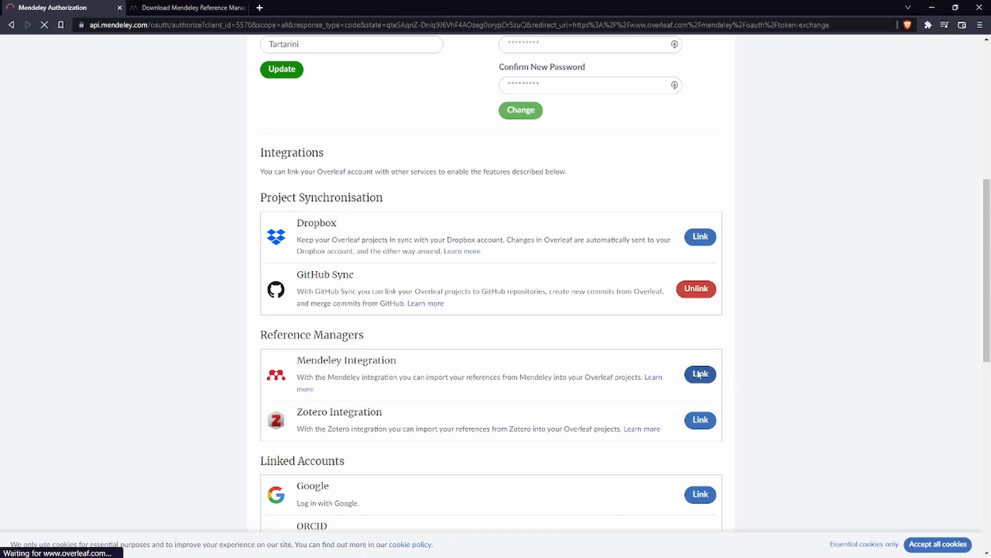
pyautogui.click(699, 374)
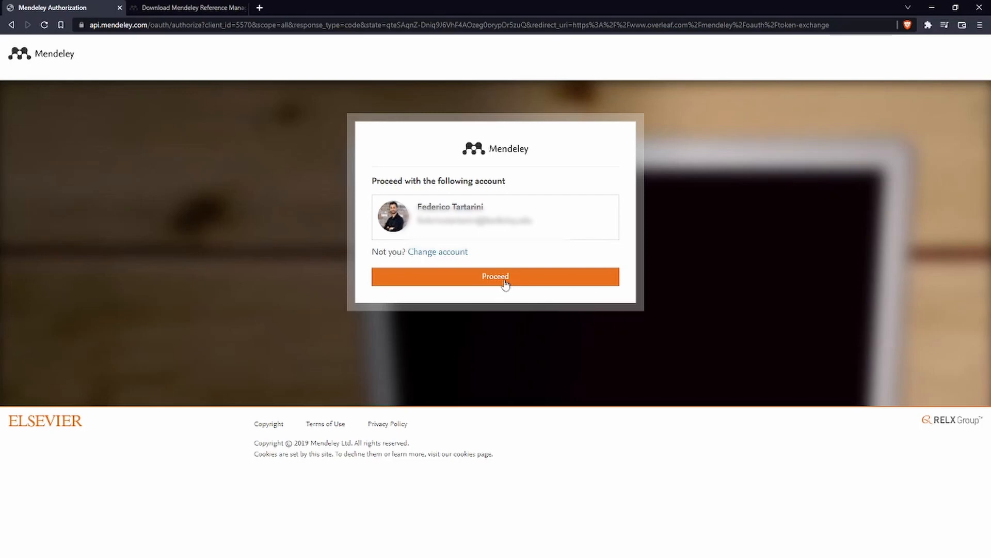
pyautogui.click(495, 277)
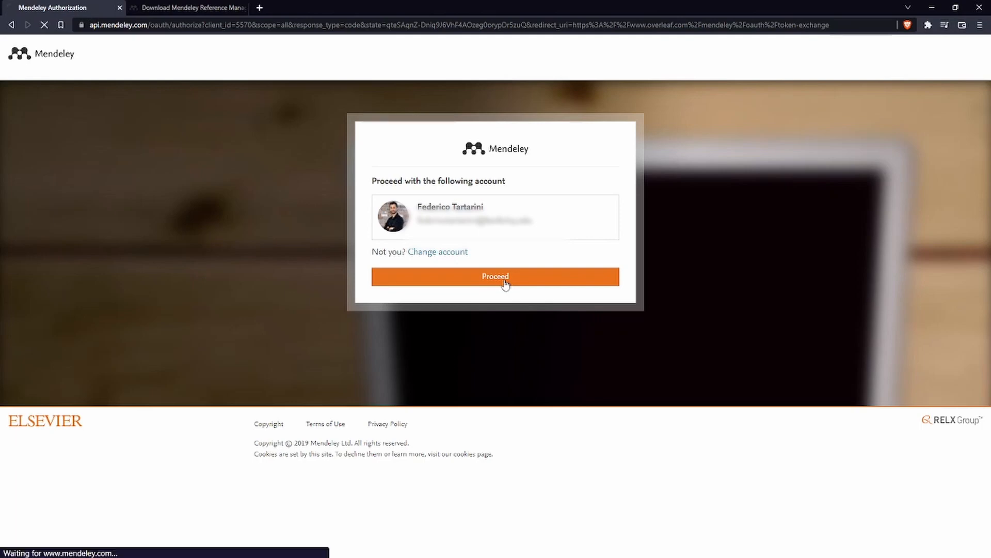
pyautogui.click(494, 276)
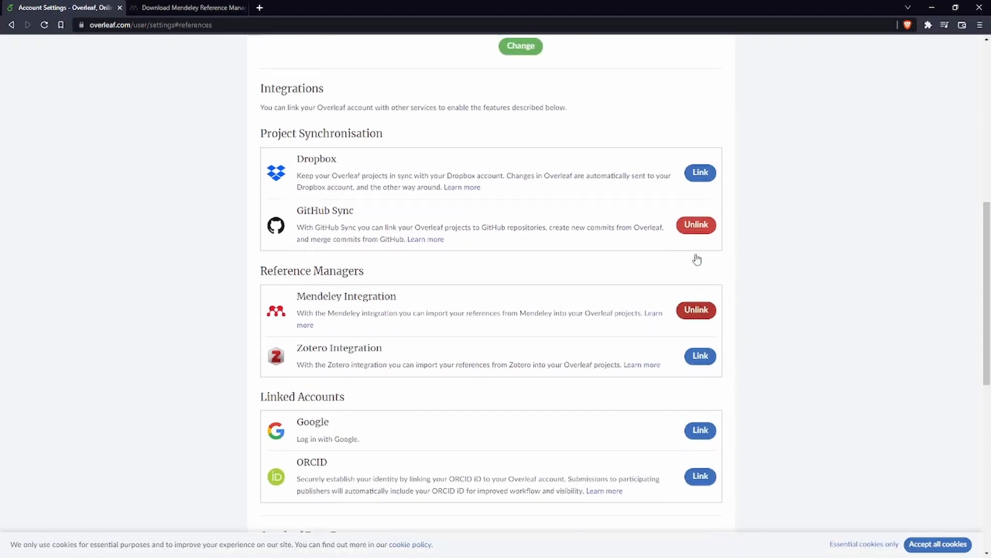
pyautogui.scroll(3)
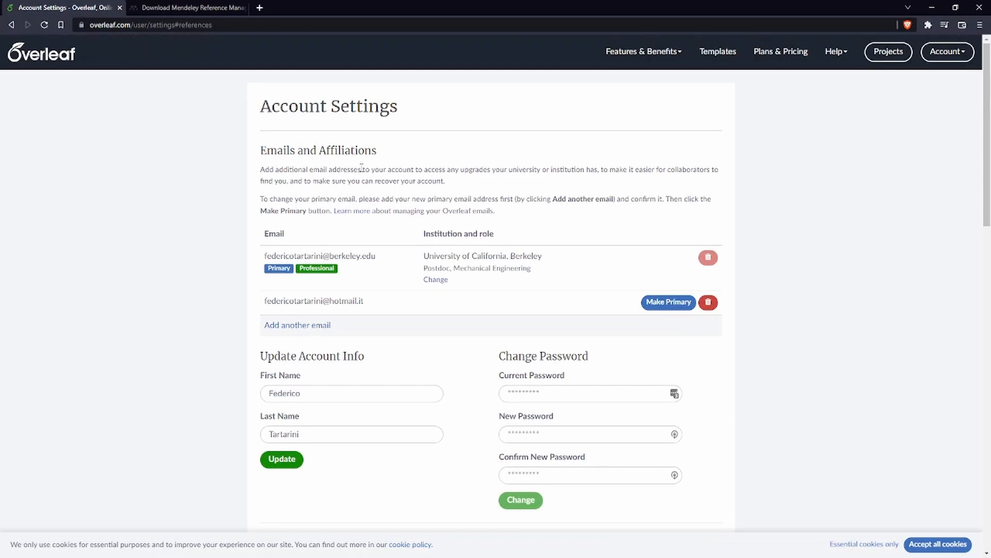
# Create a new blank project named 'example' from the Projects page and open it.
pyautogui.click(888, 51)
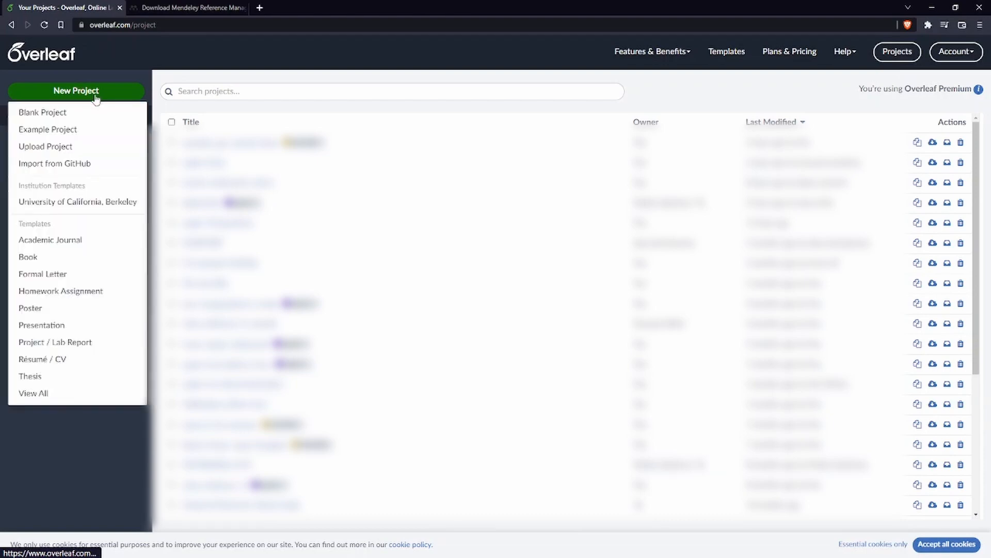
pyautogui.click(42, 111)
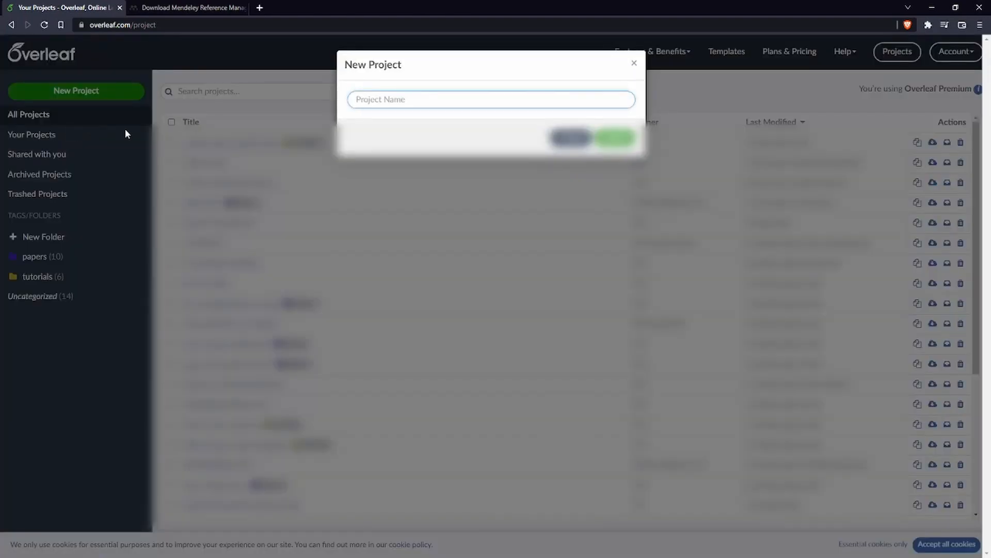
pyautogui.write('e')
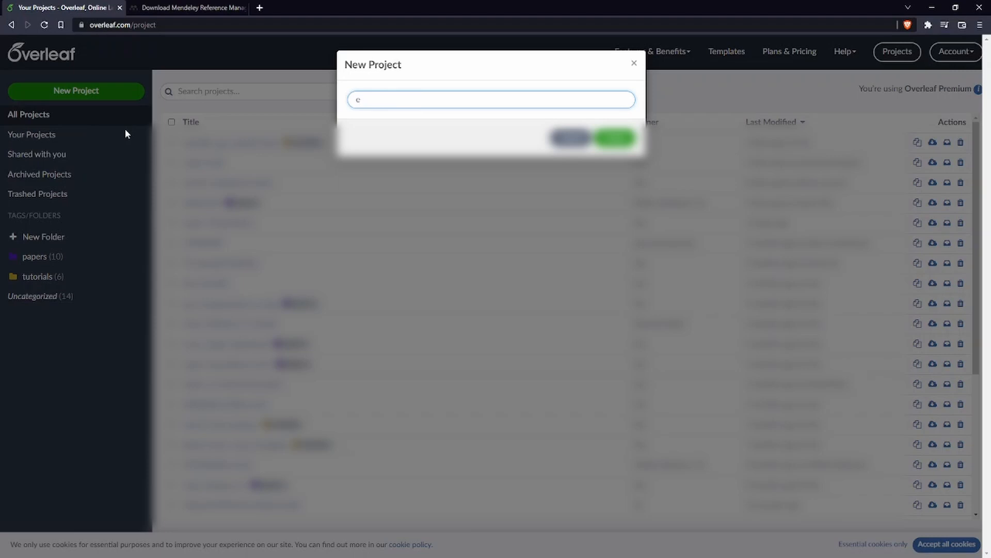
pyautogui.write('xample')
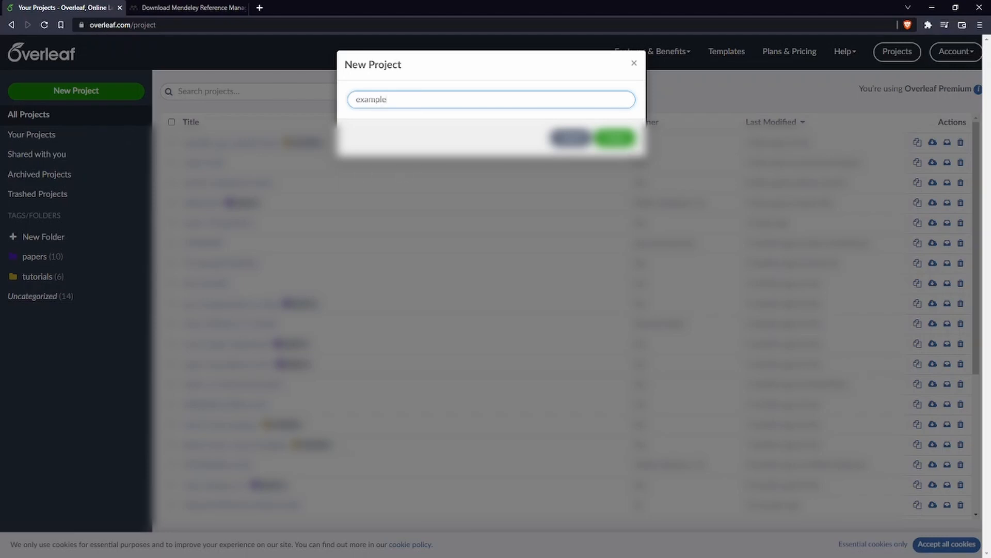
pyautogui.click(614, 137)
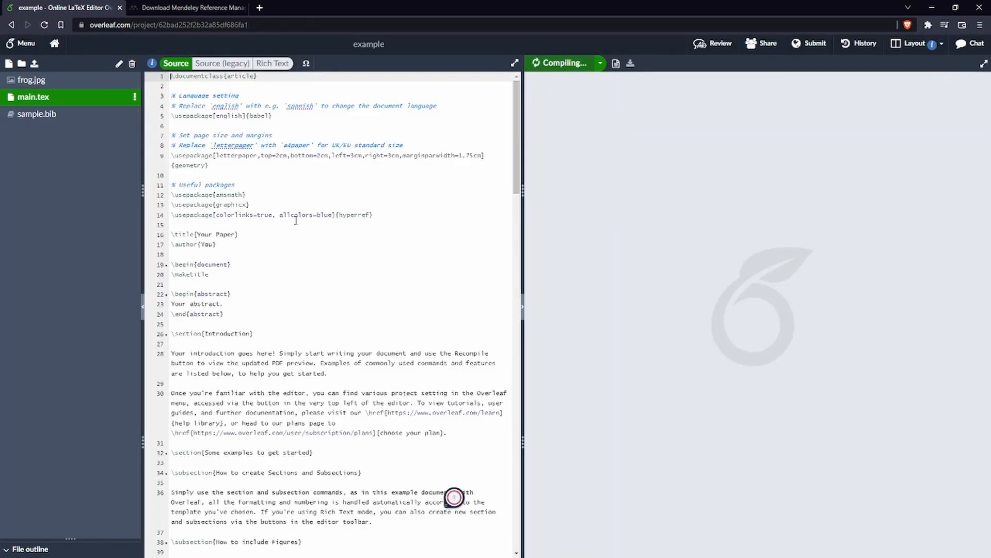
# Permanently delete the template's sample.bib file from the project.
pyautogui.scroll(-3)
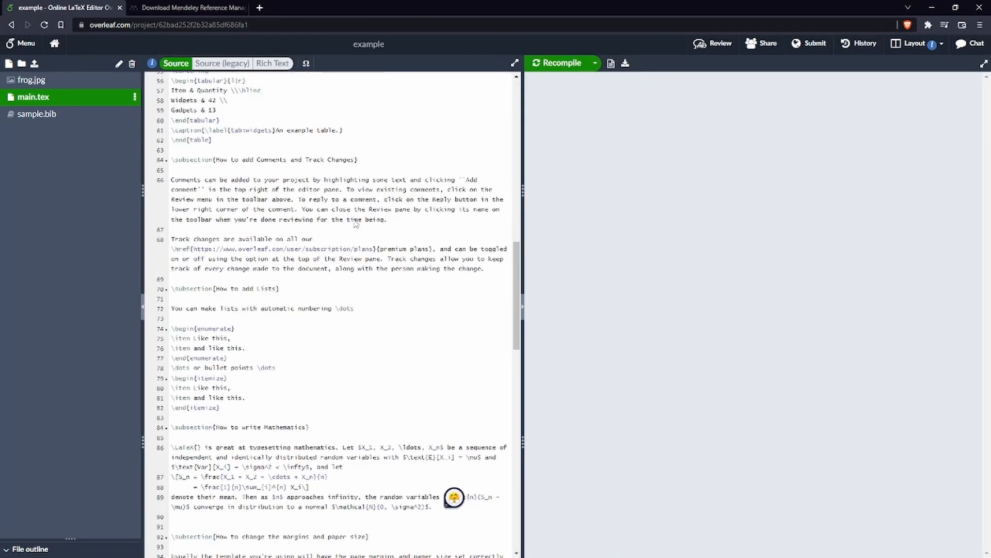
pyautogui.click(558, 63)
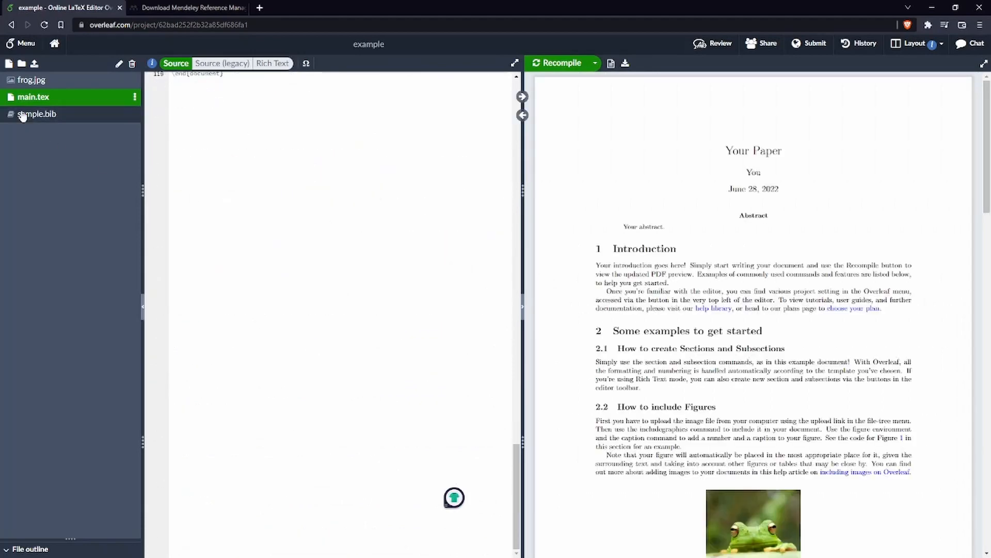
pyautogui.click(37, 113)
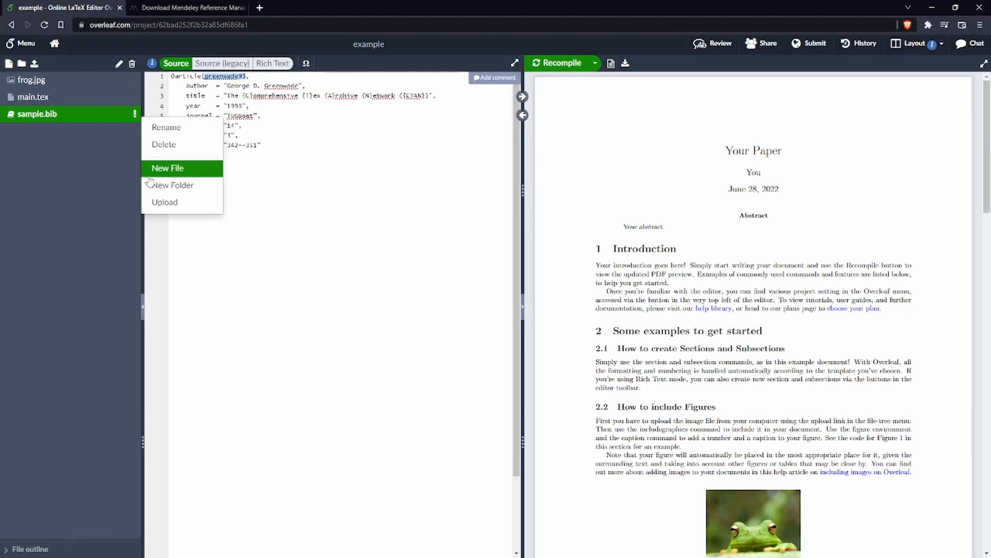
pyautogui.click(165, 145)
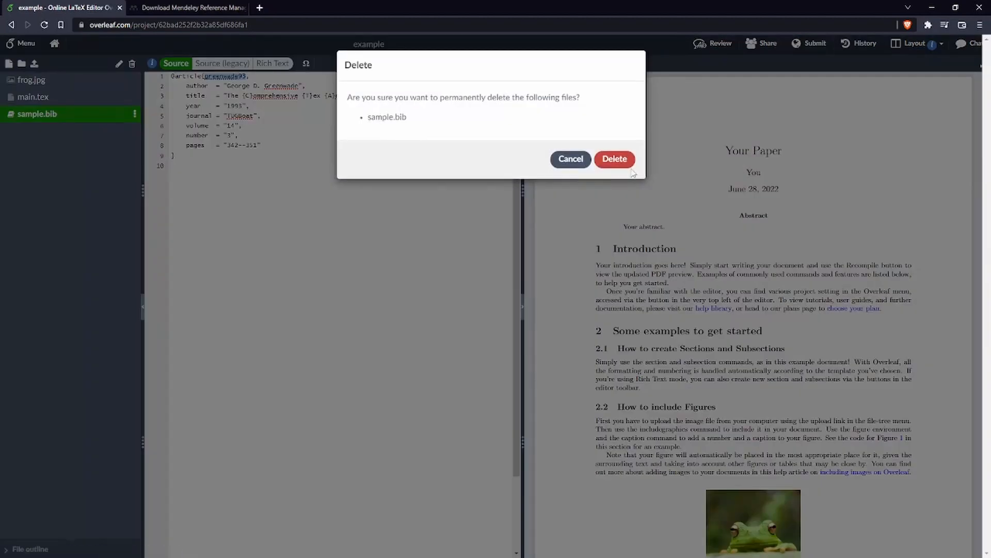
pyautogui.click(614, 159)
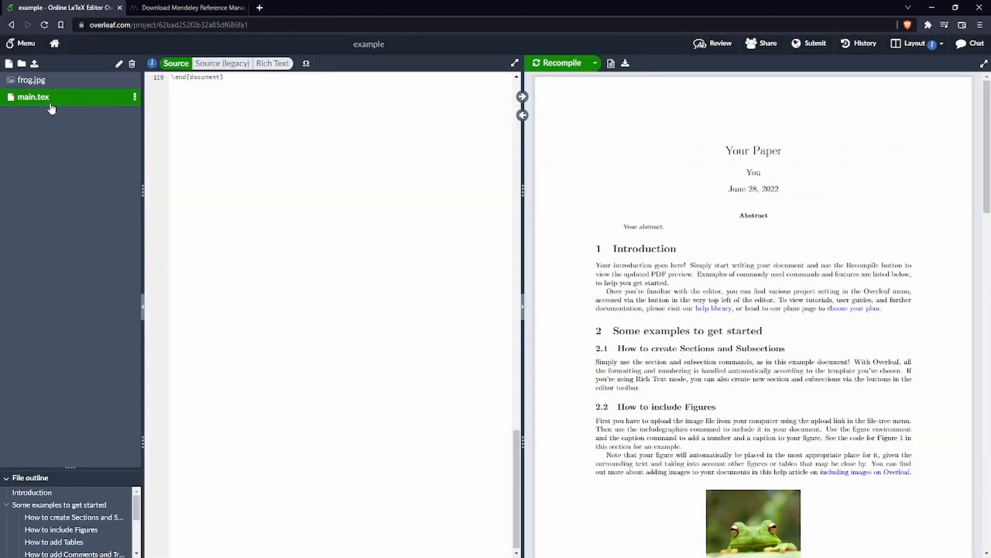
# Search main.tex for 'greenwade93' and jump to that citation for removal.
pyautogui.scroll(3)
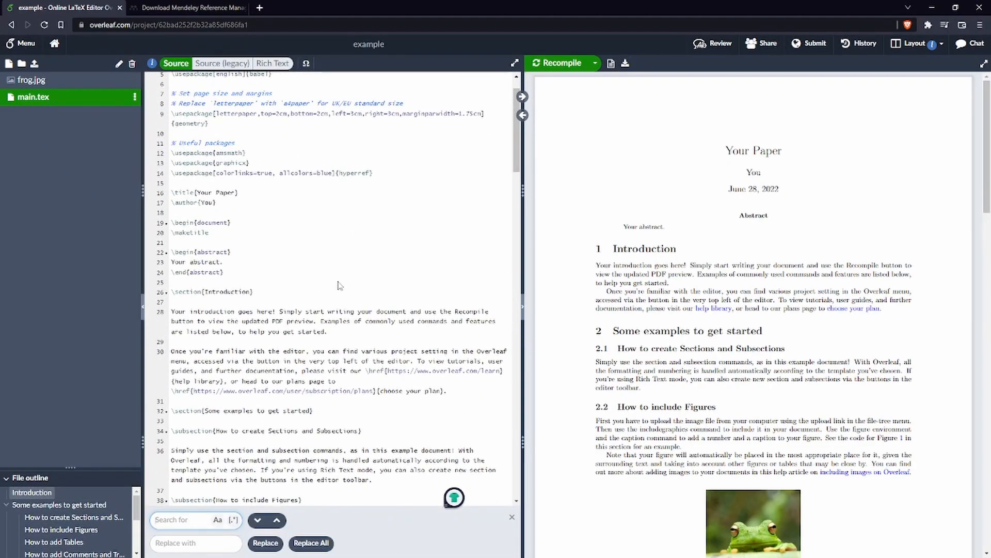
pyautogui.write('greenwade93')
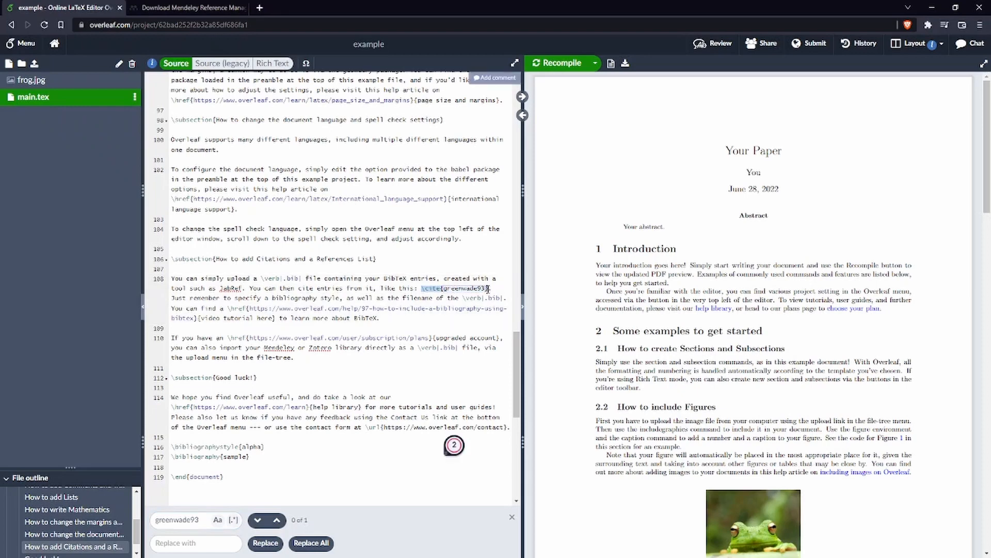
pyautogui.click(257, 520)
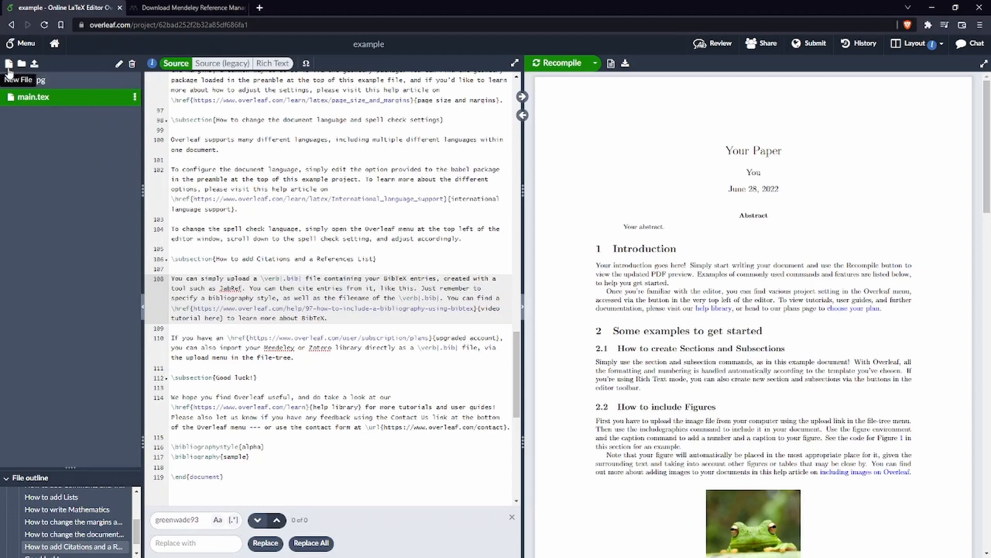
# Add a new file From Mendeley, picking the full library, and create it as references.bib.
pyautogui.click(10, 63)
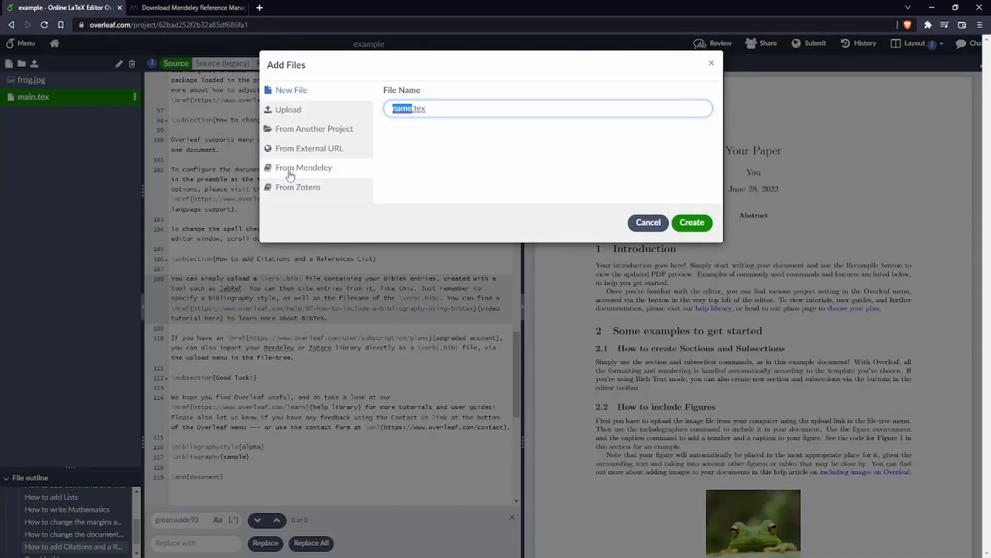
pyautogui.click(304, 167)
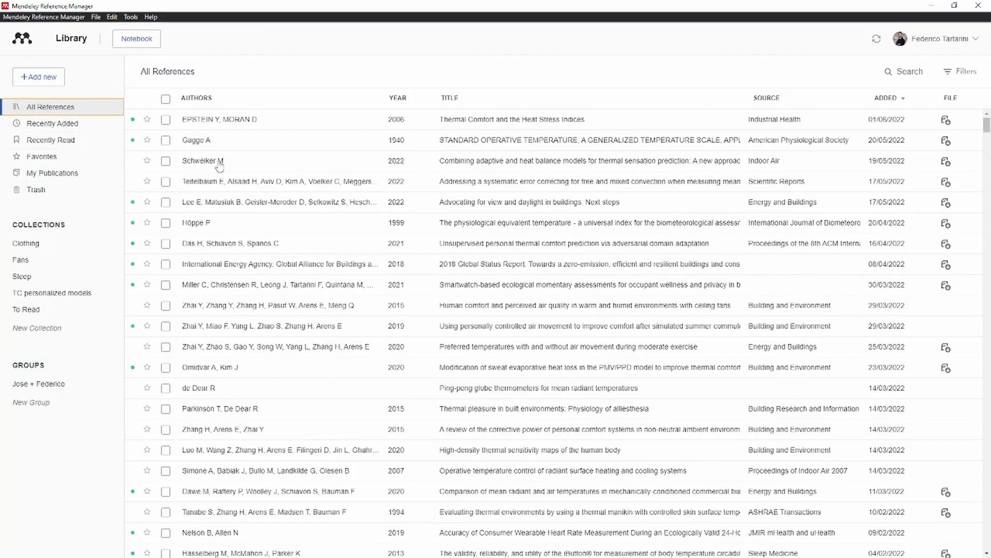
pyautogui.moveTo(137, 80)
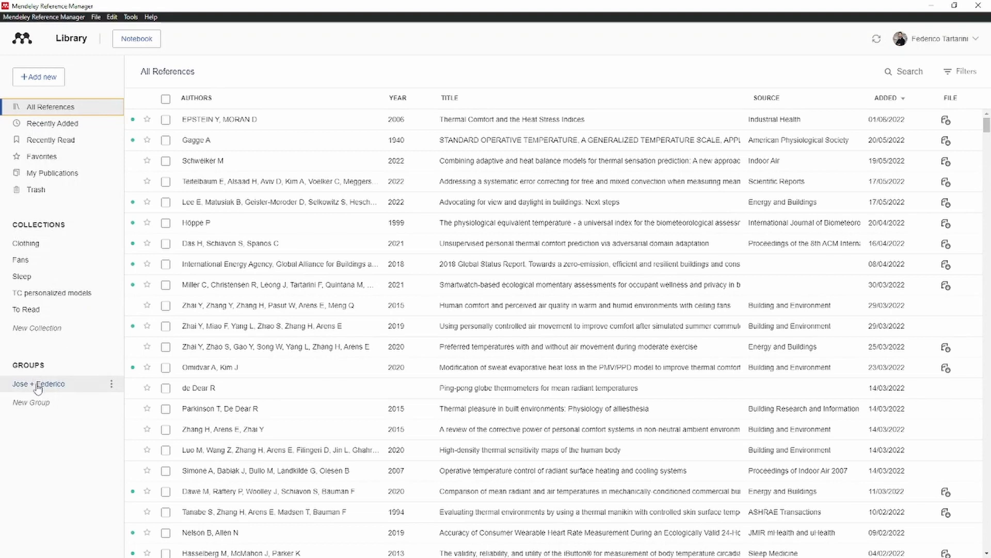
pyautogui.click(38, 383)
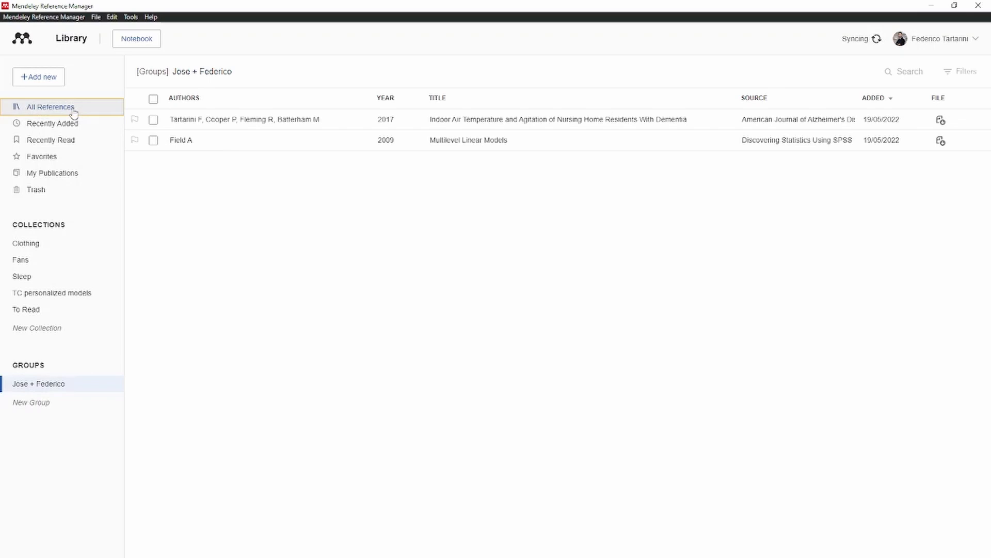
pyautogui.click(51, 106)
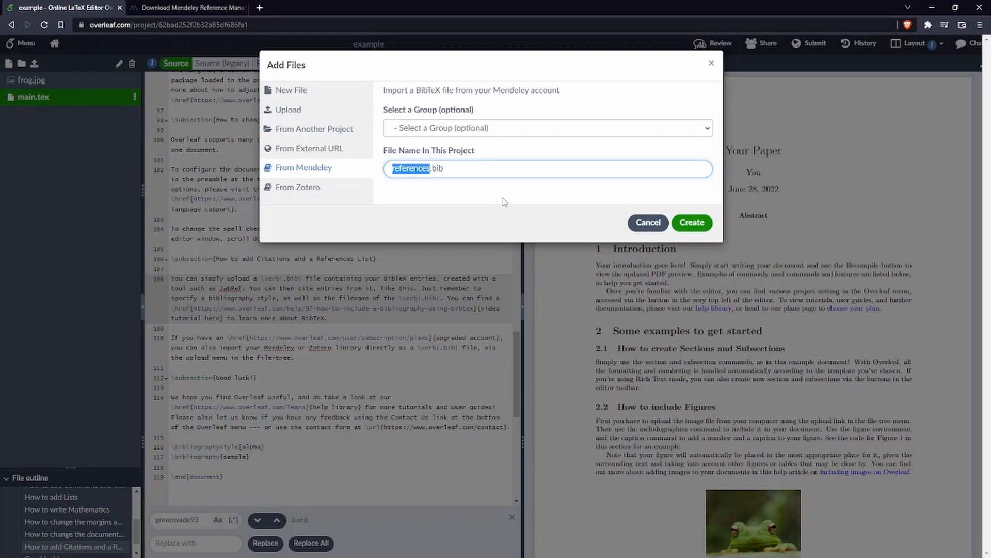
pyautogui.moveTo(626, 216)
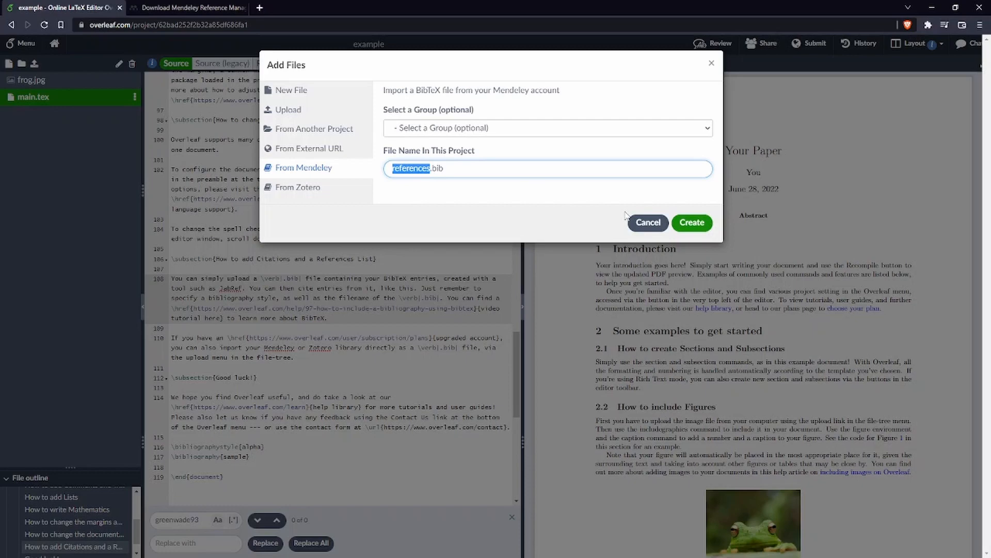
pyautogui.click(691, 222)
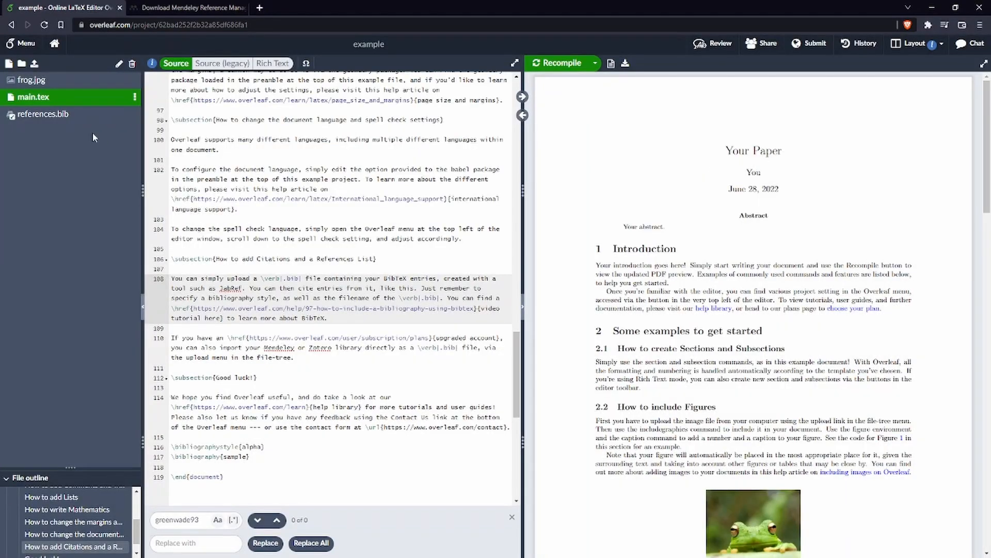
# Refresh references.bib from Mendeley so its import time updates, then return to main.tex.
pyautogui.click(42, 114)
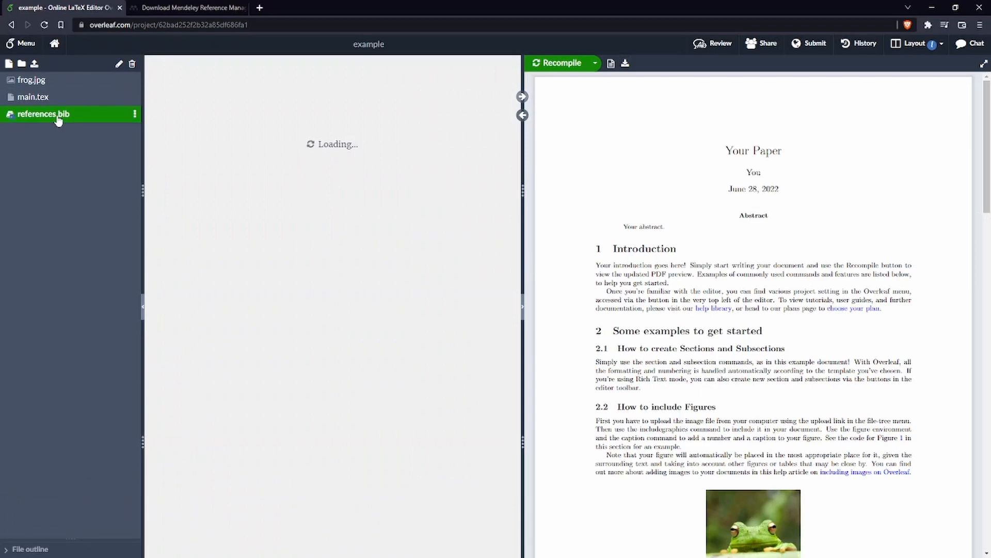
pyautogui.click(43, 114)
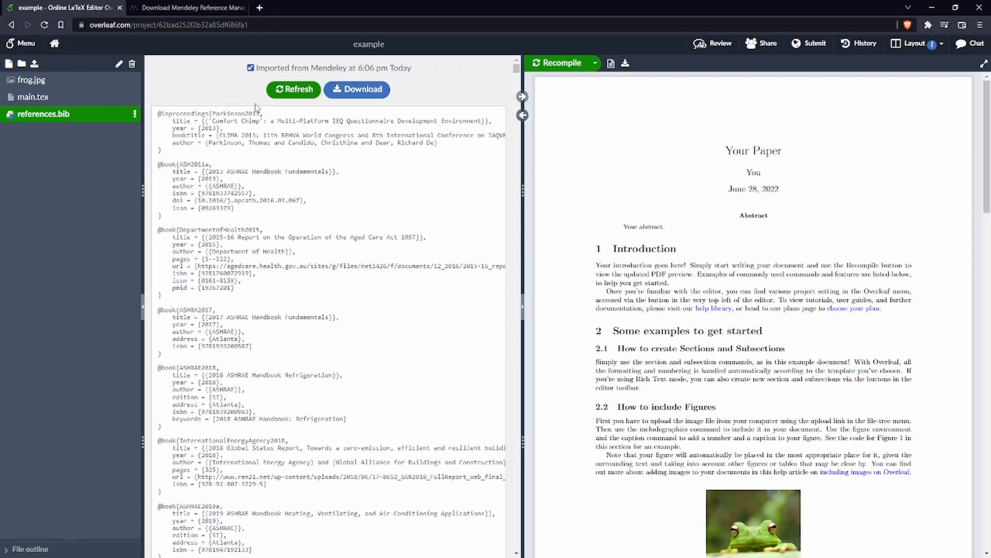
pyautogui.moveTo(250, 135)
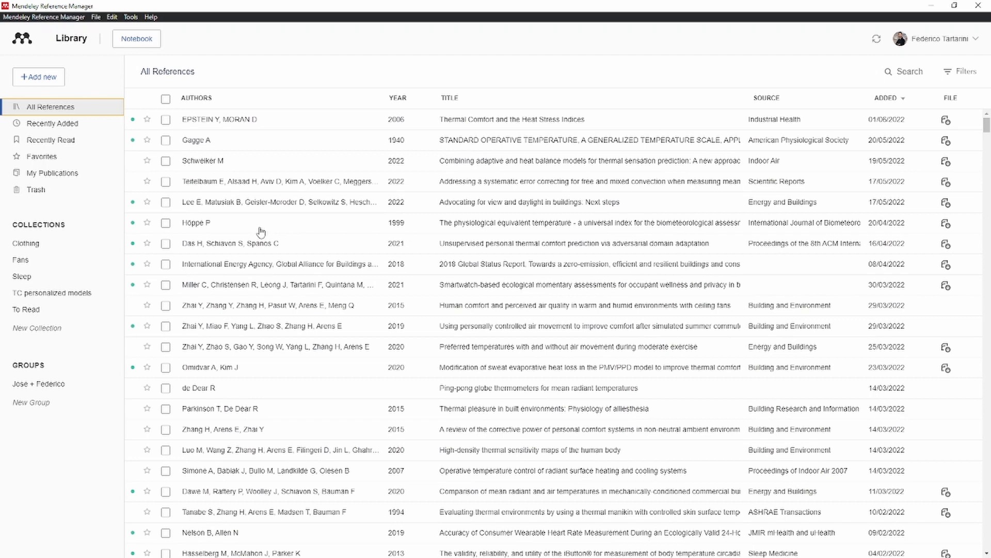
pyautogui.moveTo(498, 171)
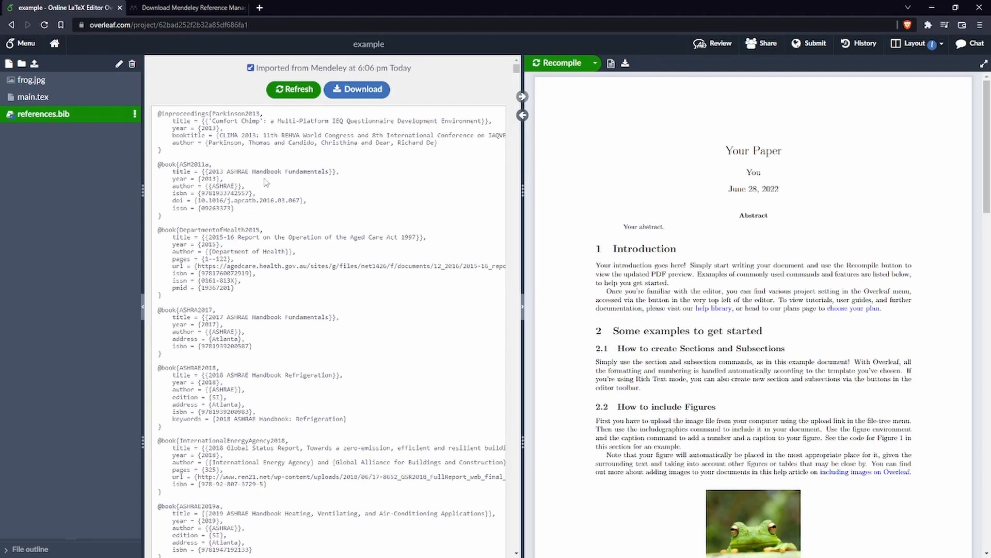
pyautogui.click(293, 89)
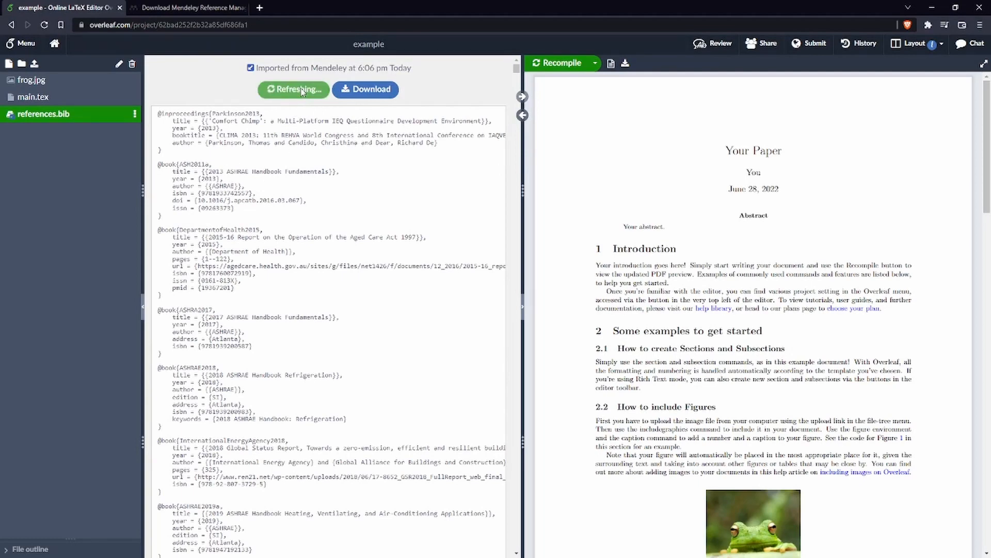
pyautogui.click(293, 89)
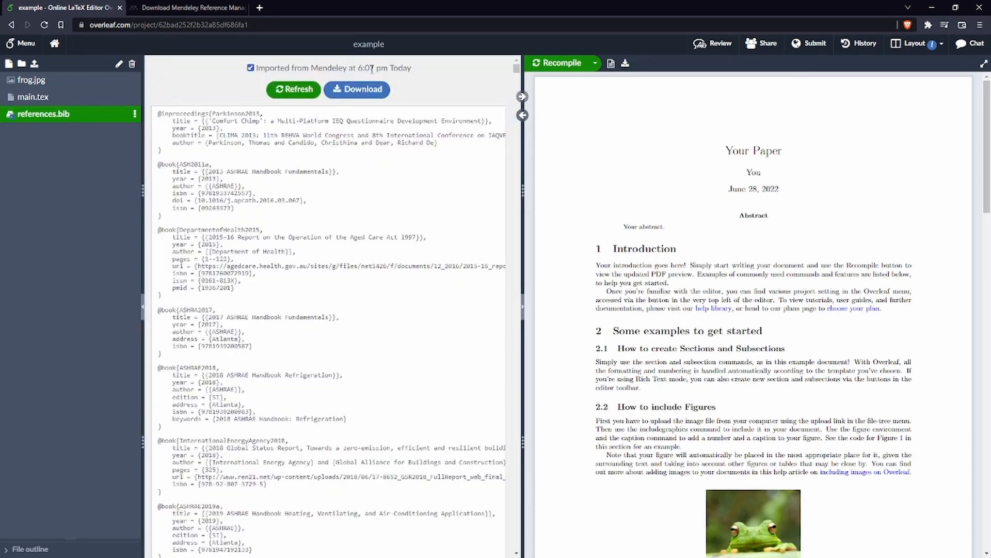
pyautogui.moveTo(376, 78)
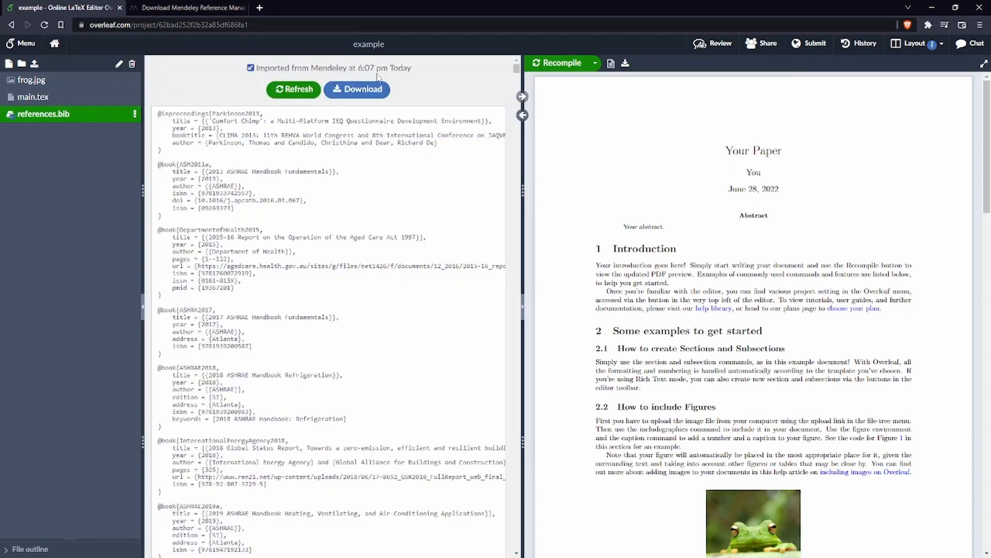
pyautogui.moveTo(470, 203)
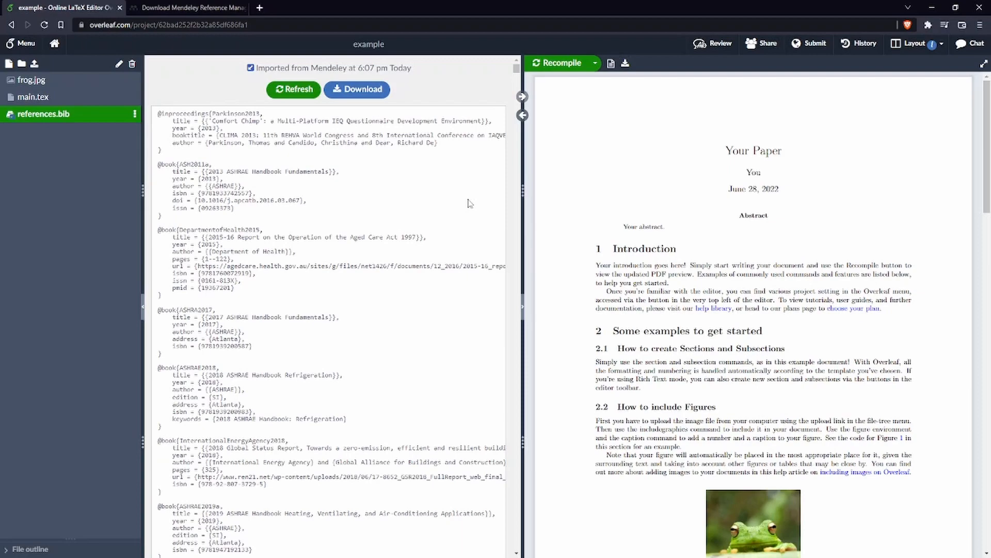
pyautogui.click(32, 97)
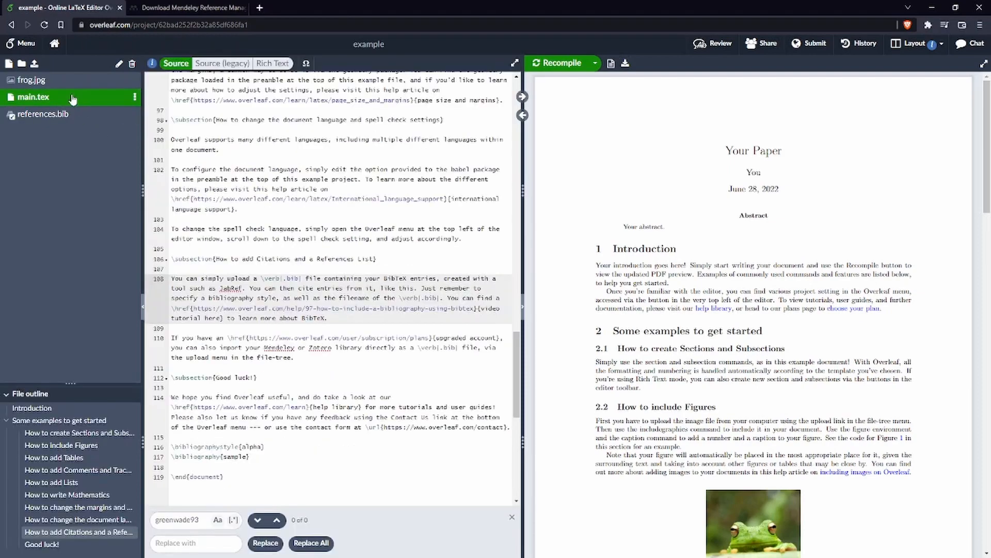
# Add \cite{Tartarini2017} after the introduction paragraph and recompile, showing an unresolved [?] marker.
pyautogui.scroll(3)
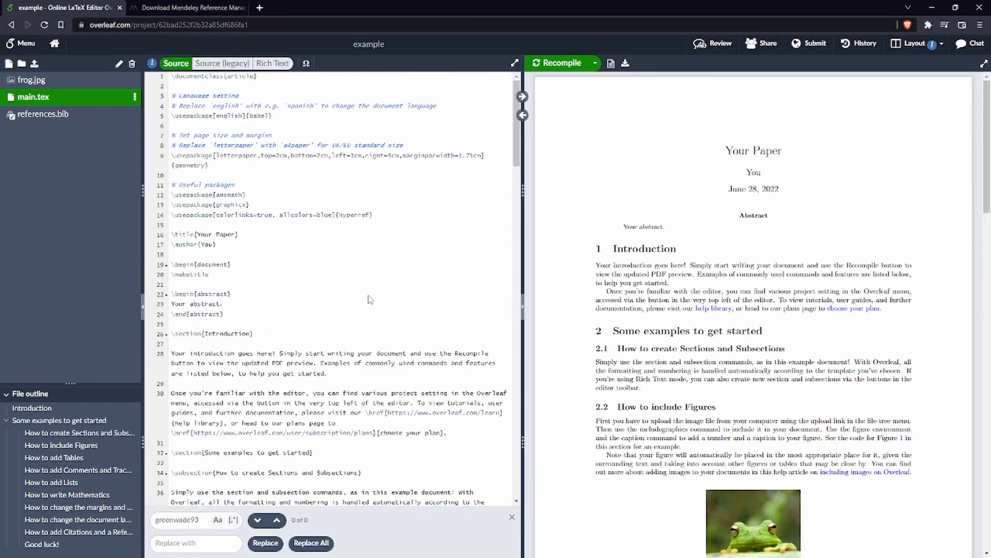
pyautogui.scroll(-3)
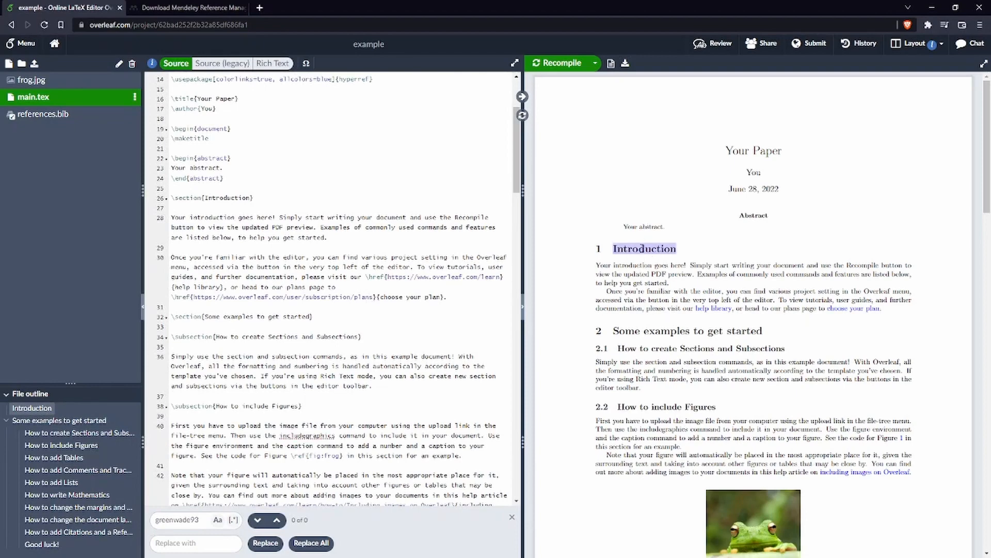
pyautogui.scroll(3)
pyautogui.write(' \\cite{Tartarini2017}')
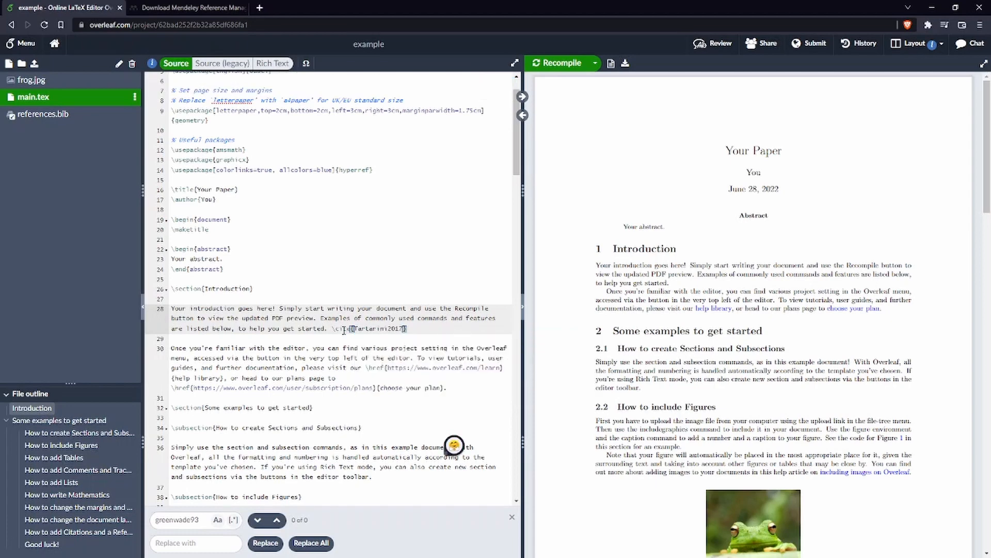
pyautogui.click(559, 63)
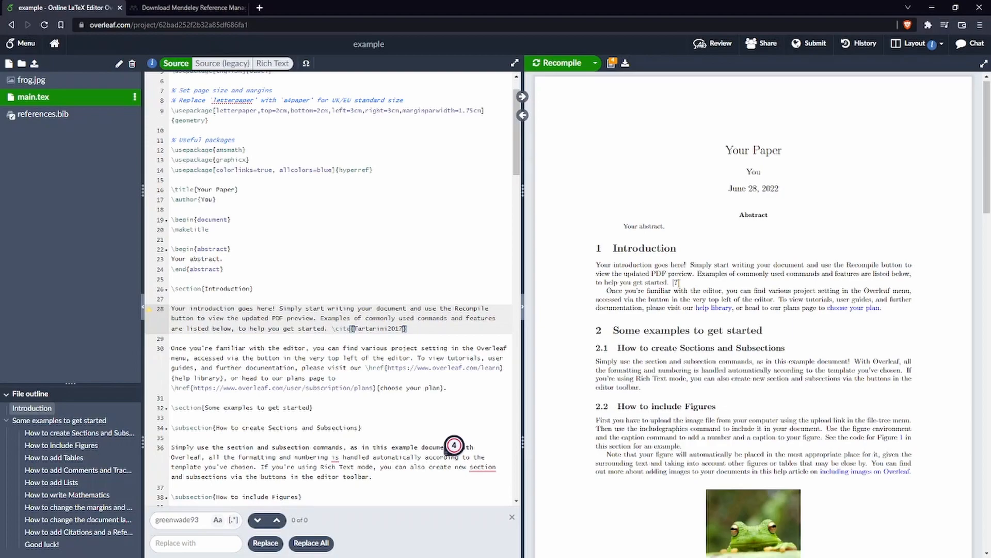
pyautogui.scroll(-3)
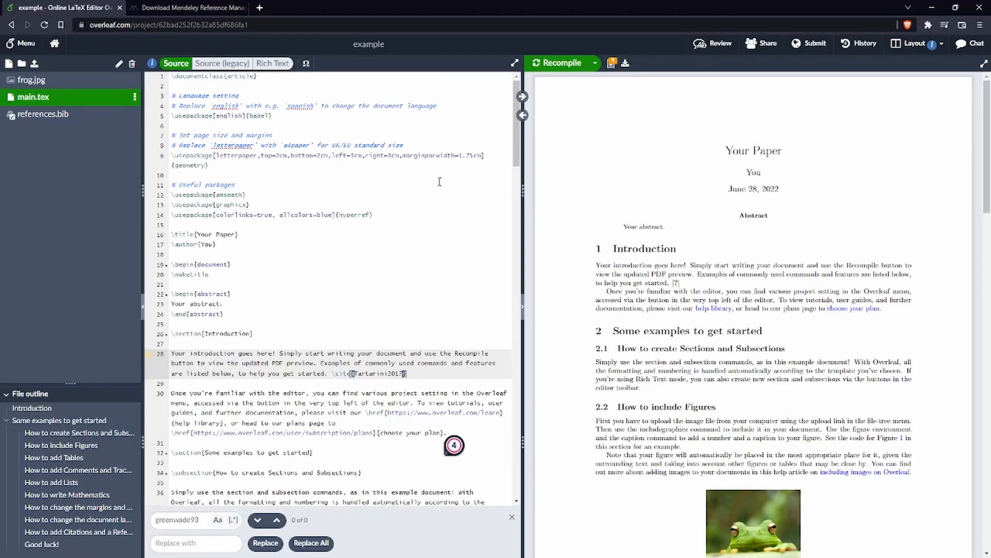
pyautogui.moveTo(327, 201)
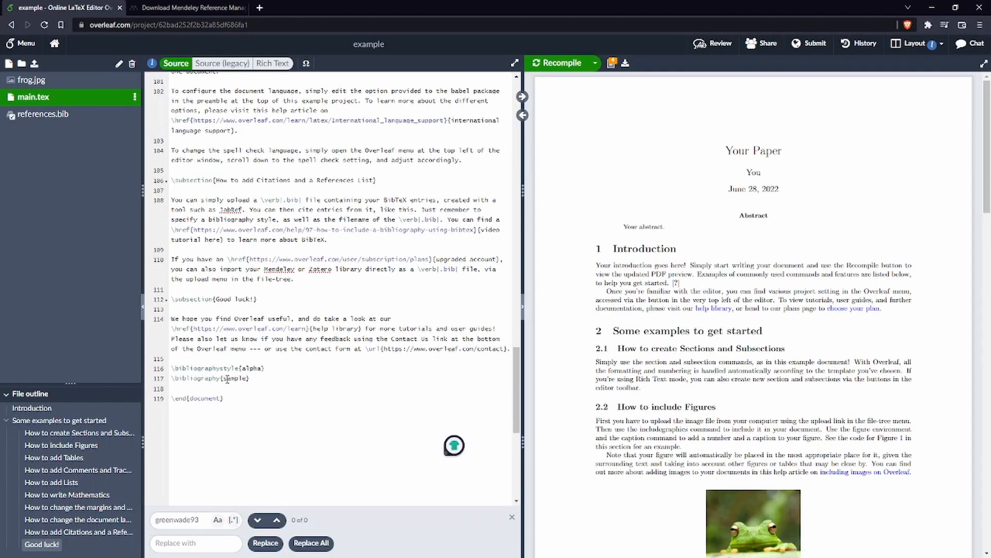
pyautogui.doubleClick(235, 378)
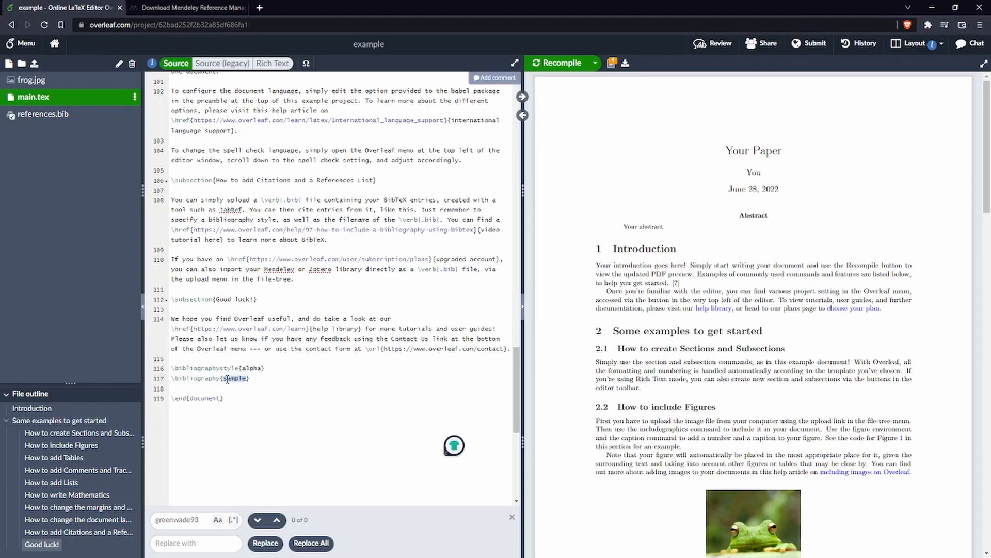
pyautogui.write('references')
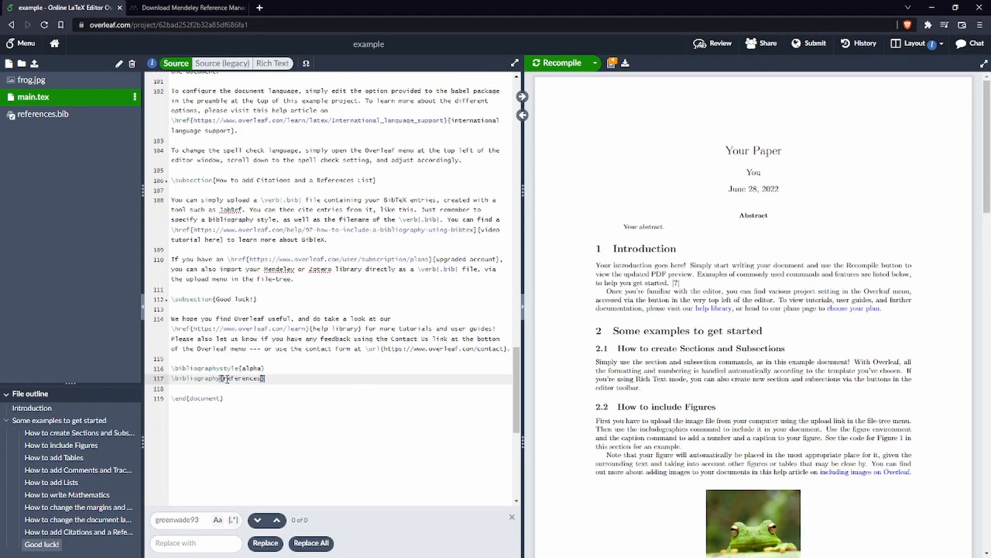
pyautogui.click(558, 63)
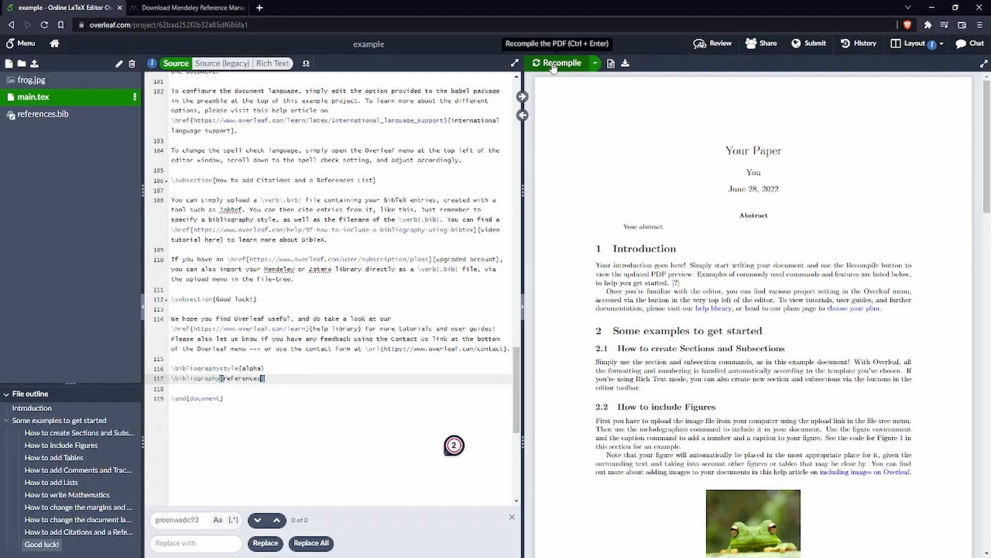
pyautogui.click(559, 63)
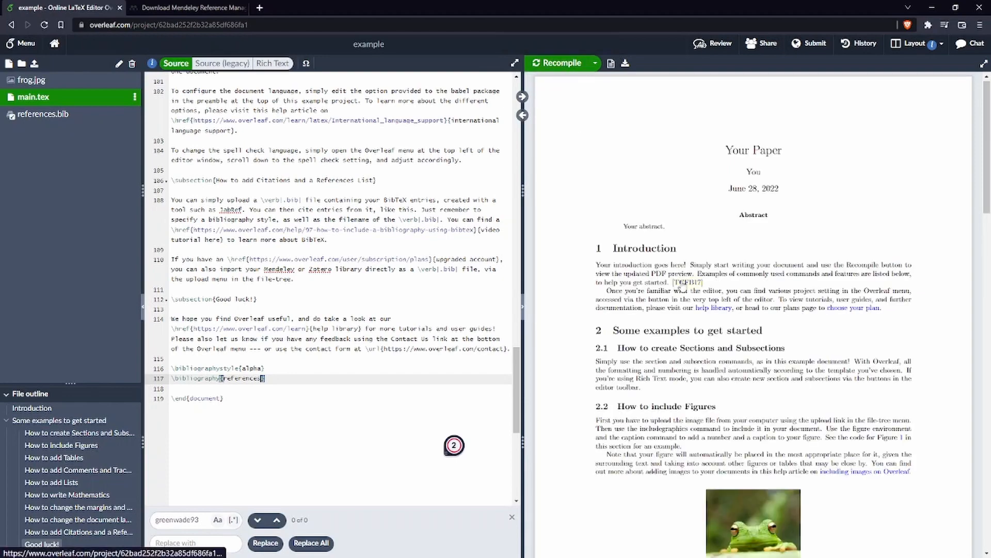
pyautogui.moveTo(689, 289)
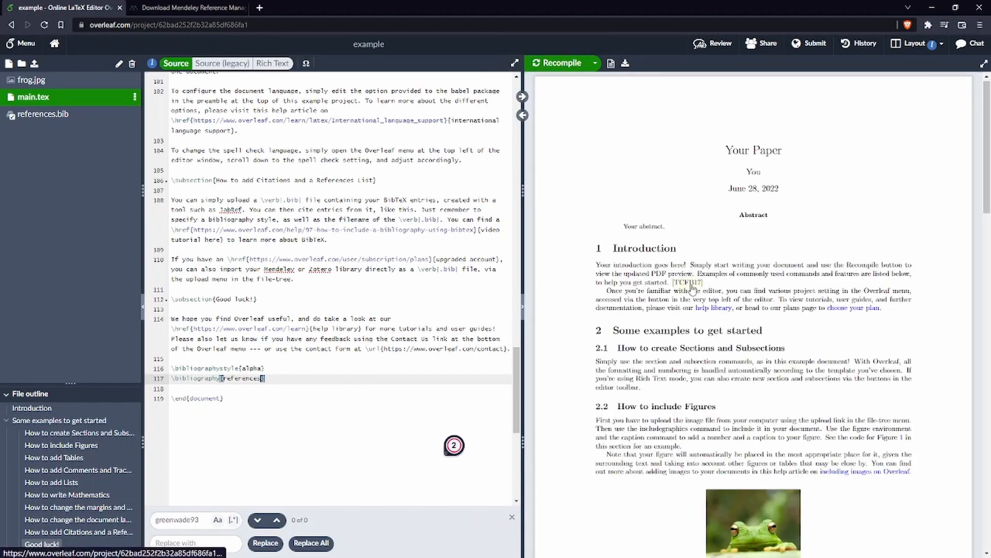
pyautogui.scroll(-3)
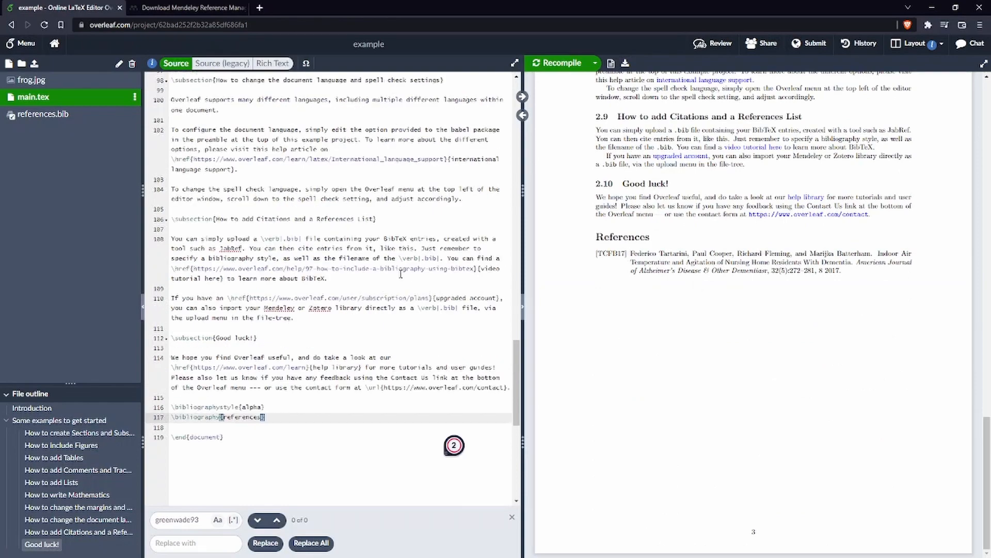
pyautogui.scroll(3)
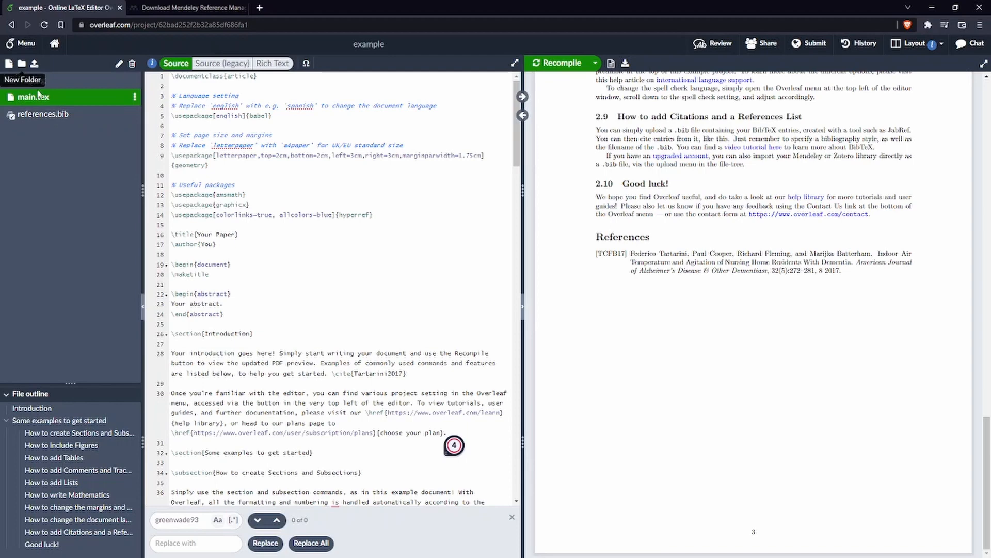
# Select references.bib in the file tree and confirm its permanent deletion.
pyautogui.click(42, 114)
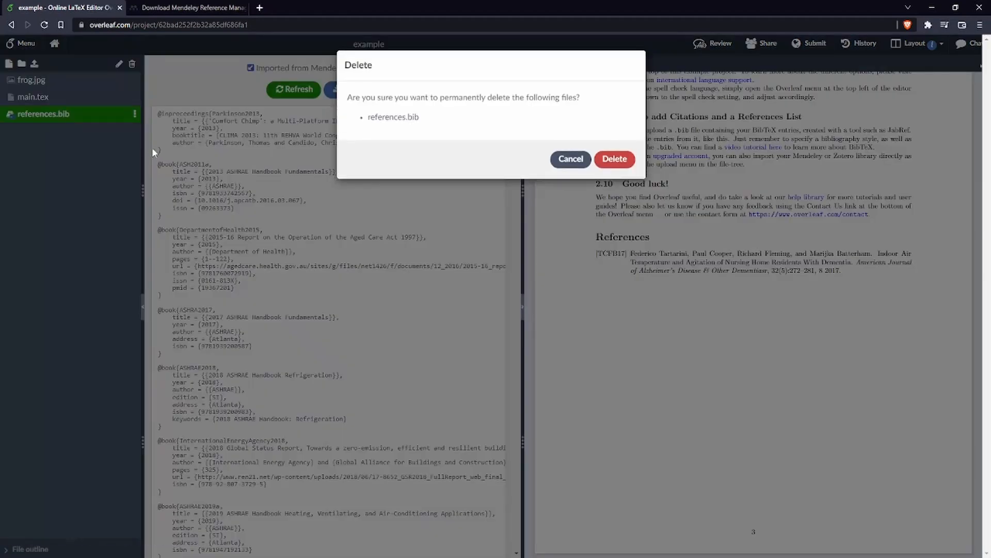
pyautogui.click(613, 159)
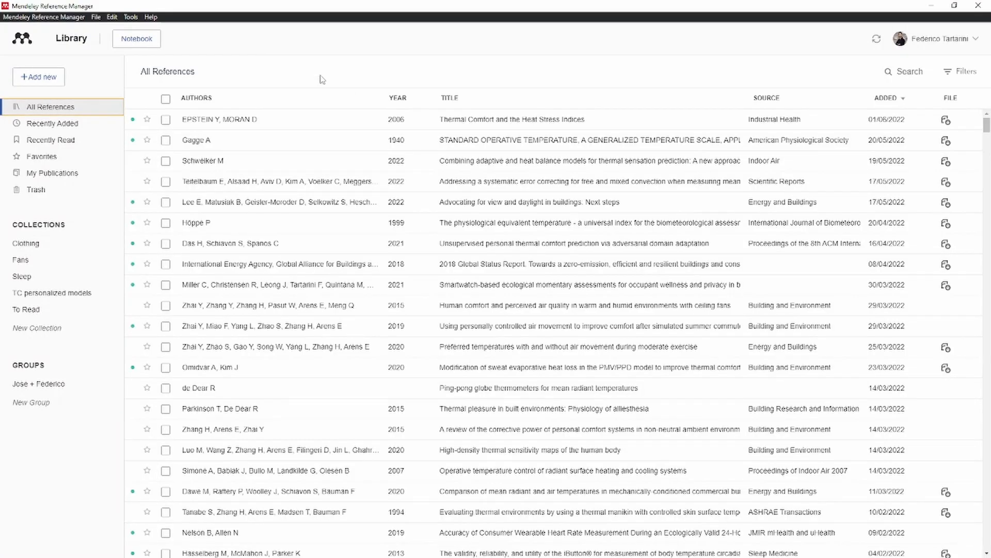
# Export all references via File > Export All as a BibTeX file saved as 'references' in Downloads.
pyautogui.click(95, 17)
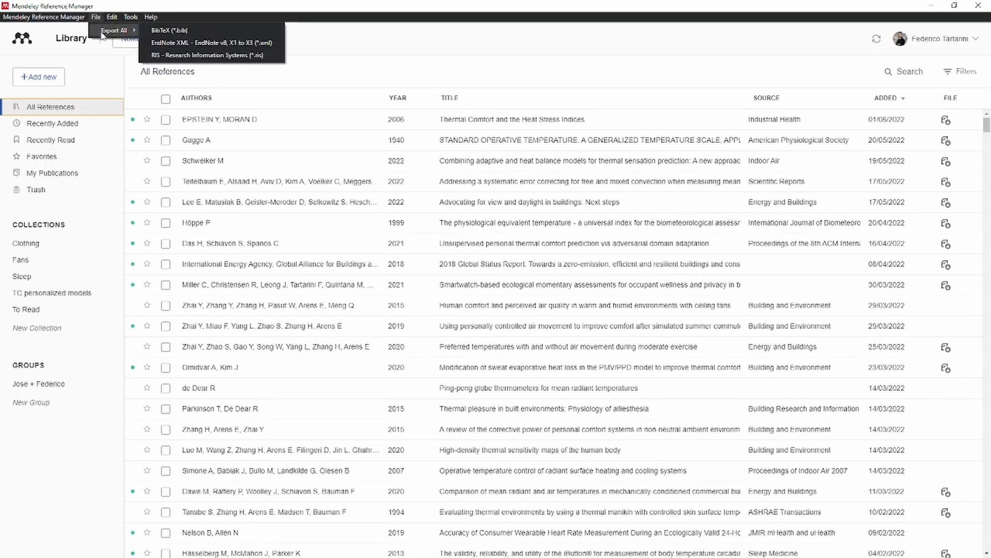
pyautogui.moveTo(168, 29)
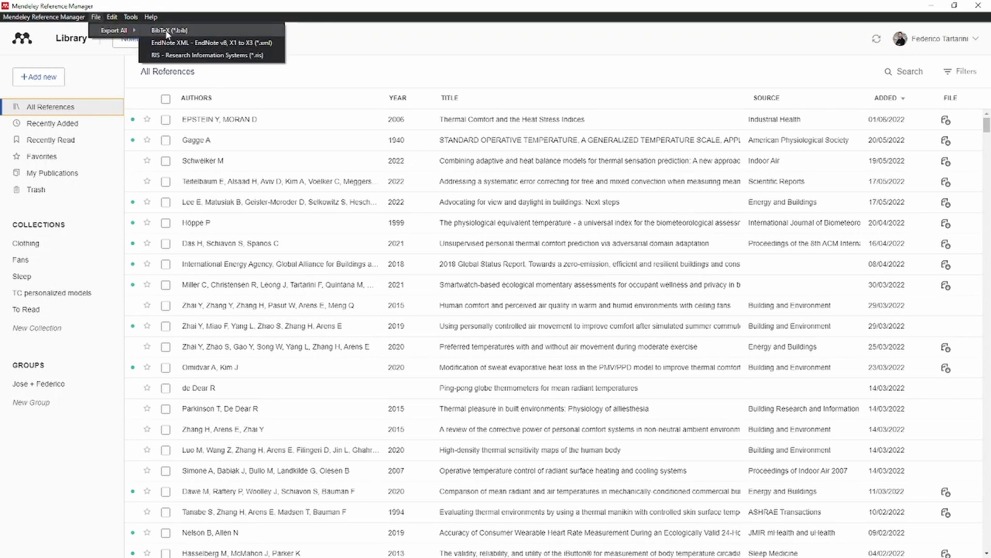
pyautogui.click(165, 30)
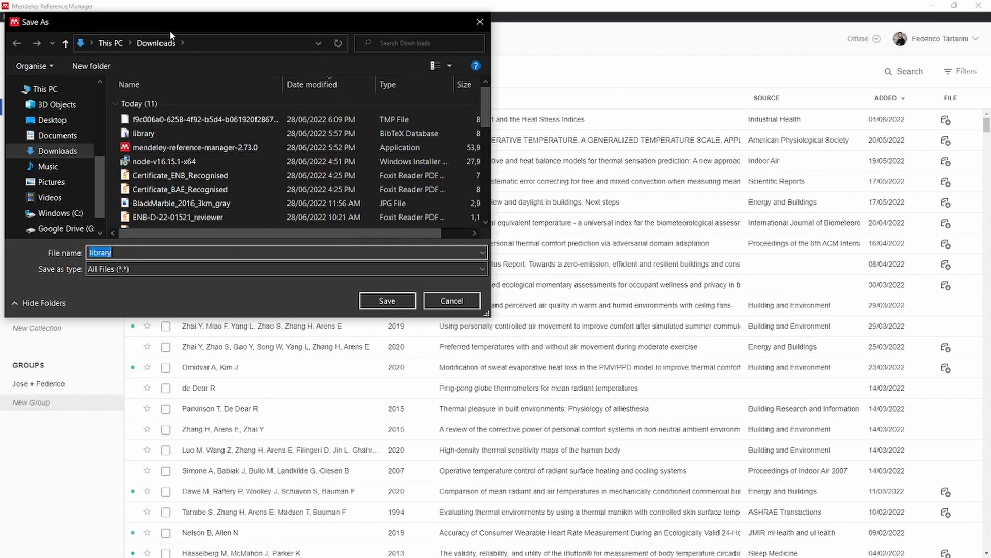
pyautogui.write('references')
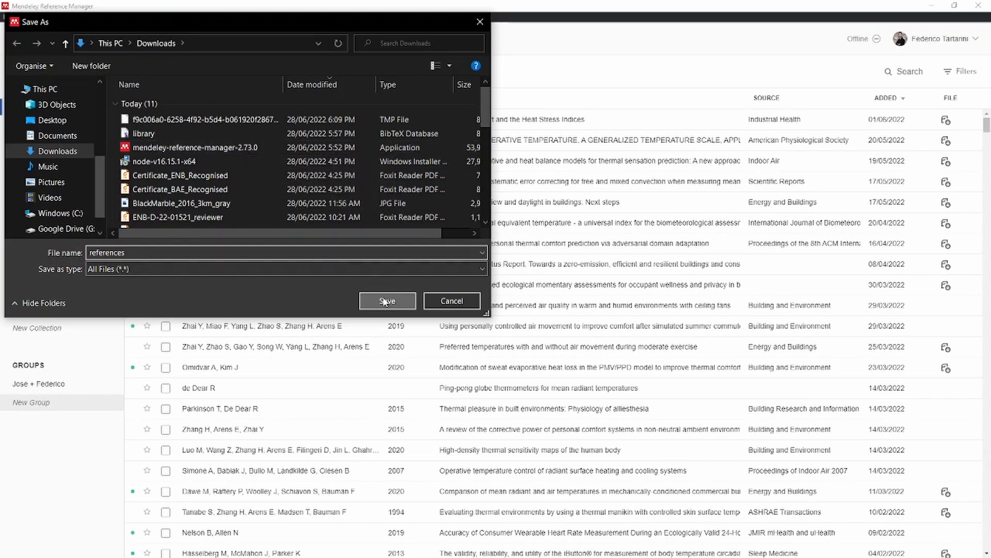
pyautogui.click(386, 300)
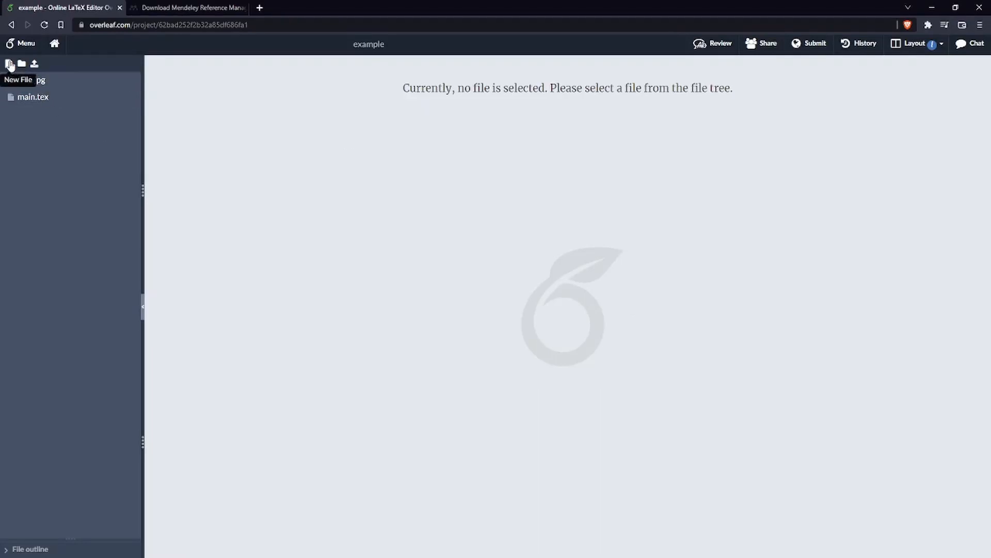
# Upload the exported references file from Downloads and open references.bib showing its Tartarini entries.
pyautogui.click(9, 64)
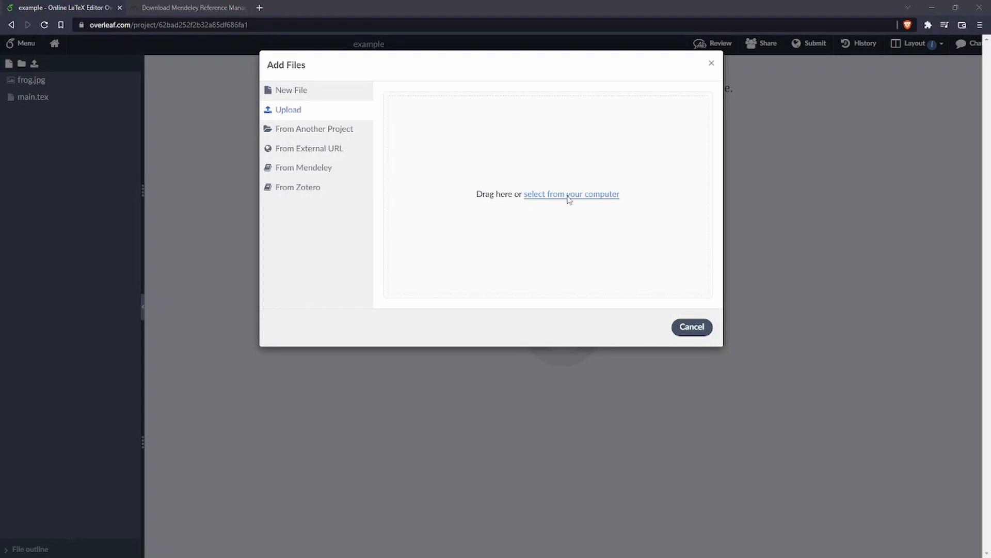
pyautogui.click(570, 194)
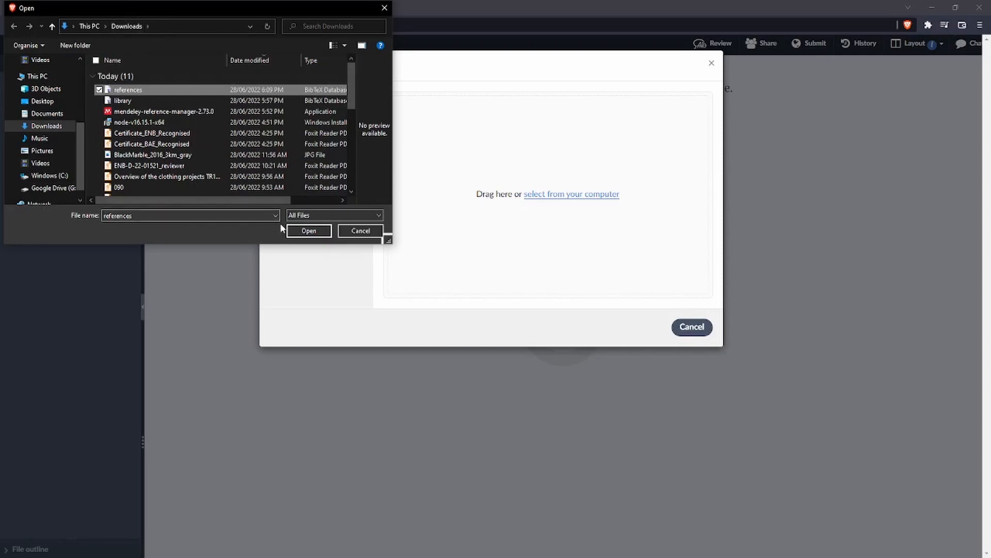
pyautogui.click(309, 230)
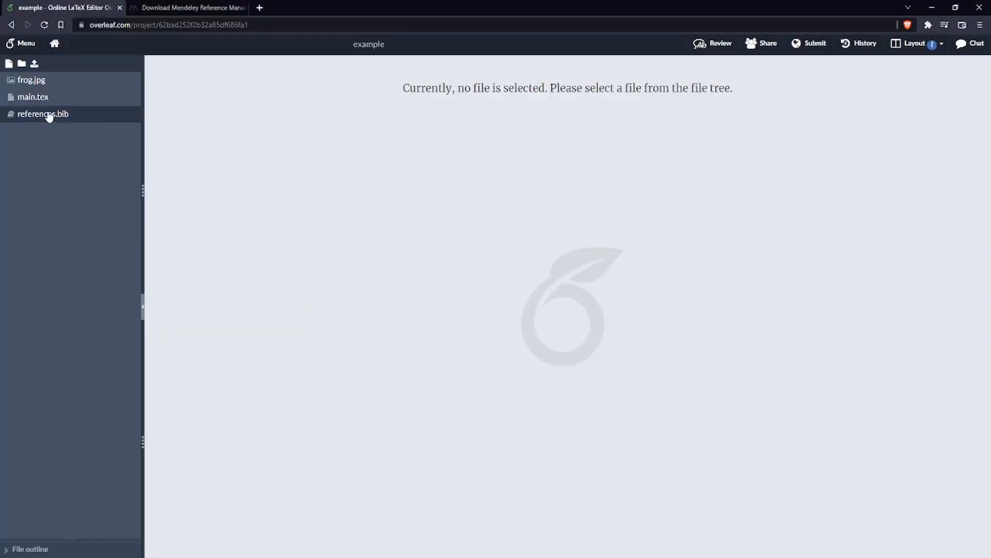
pyautogui.click(43, 114)
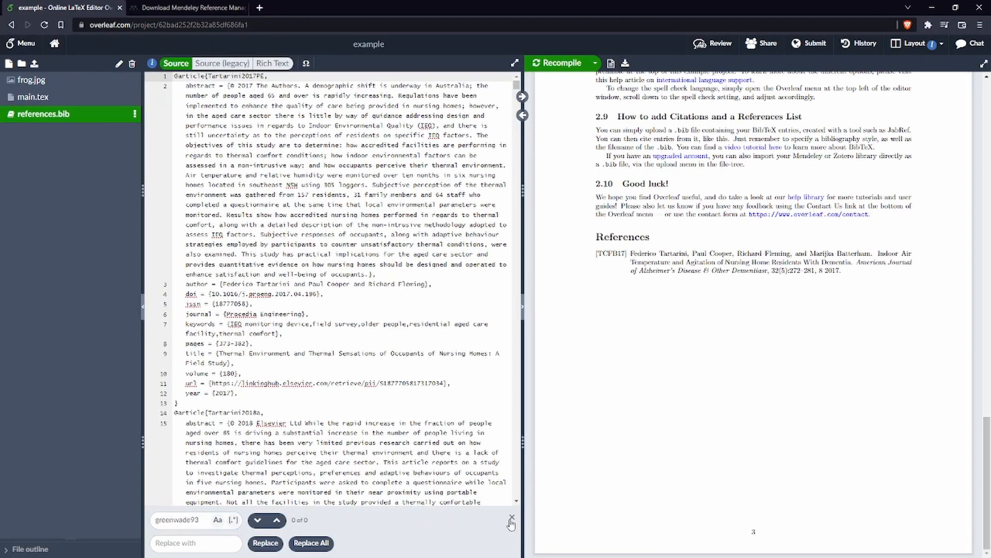
# Return to main.tex in the editor, showing the introduction's \cite{Tartarini2017}.
pyautogui.click(511, 521)
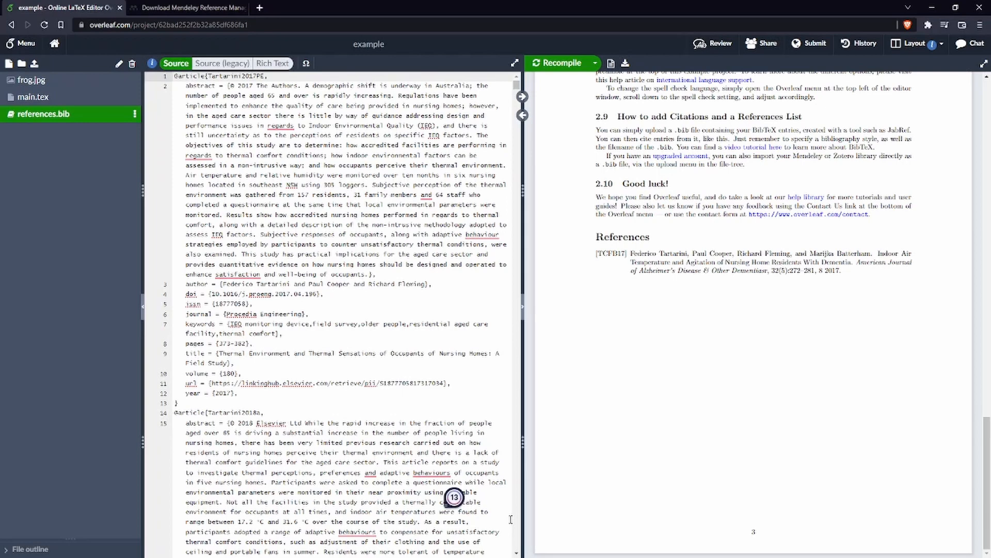
pyautogui.moveTo(86, 179)
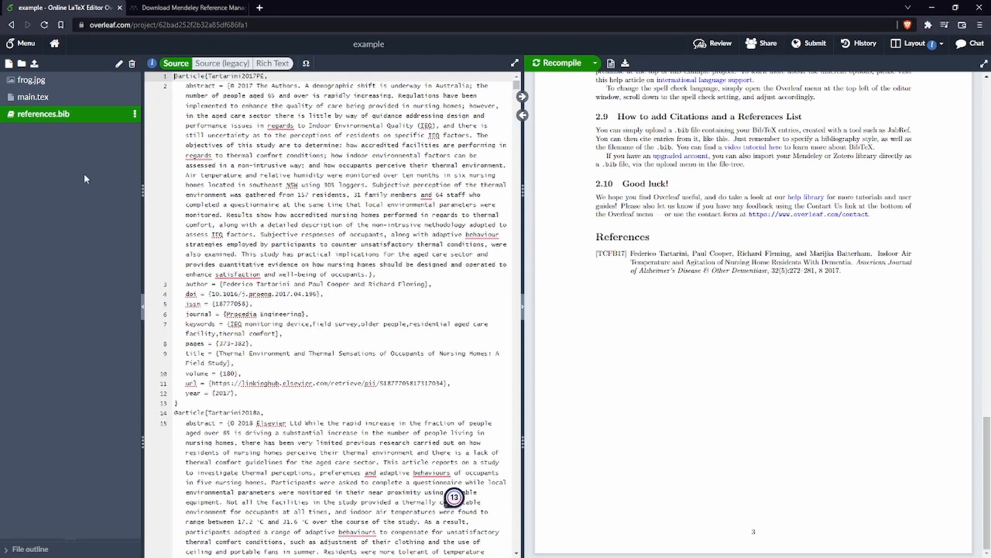
pyautogui.click(33, 97)
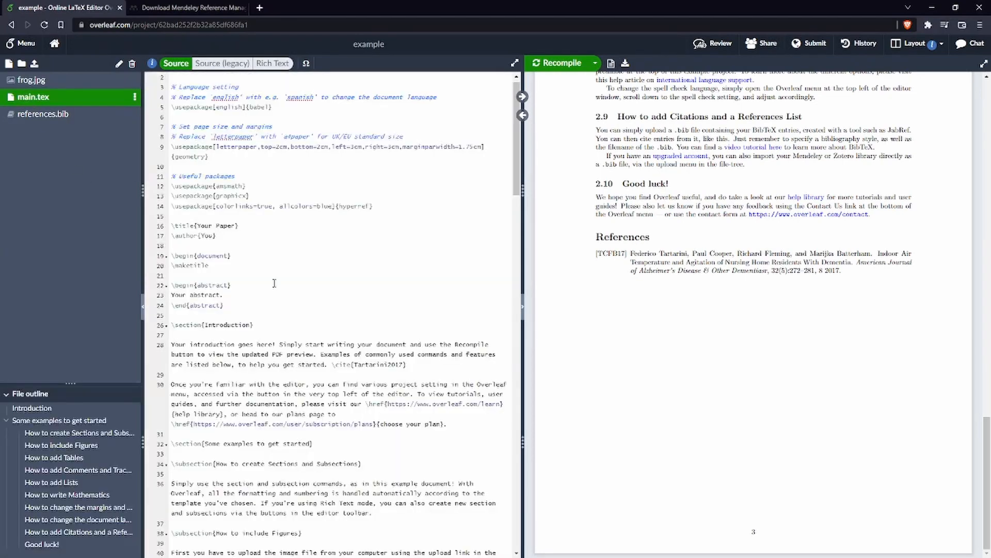
# Add \cite{Tartarini2022} on a new line after the introduction via autocomplete.
pyautogui.scroll(-3)
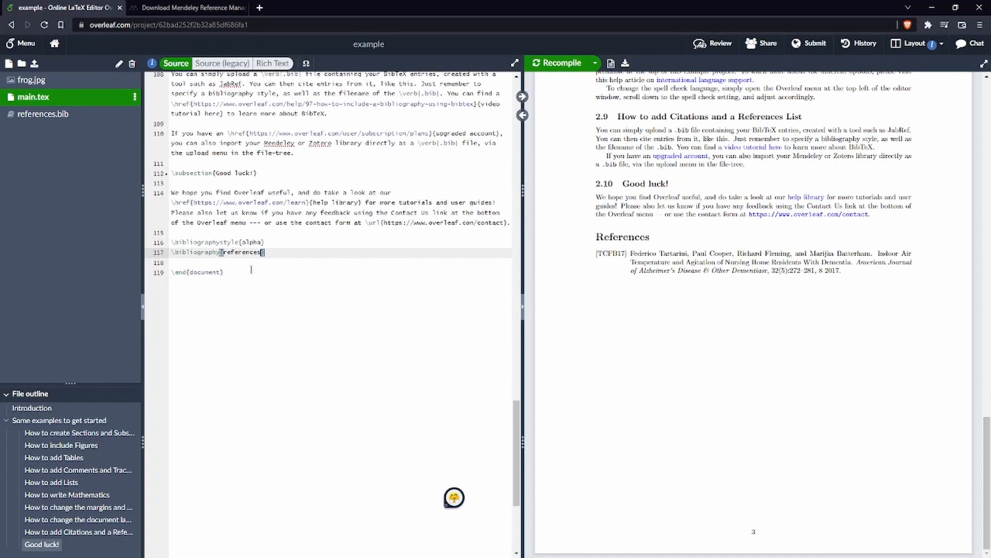
pyautogui.doubleClick(239, 252)
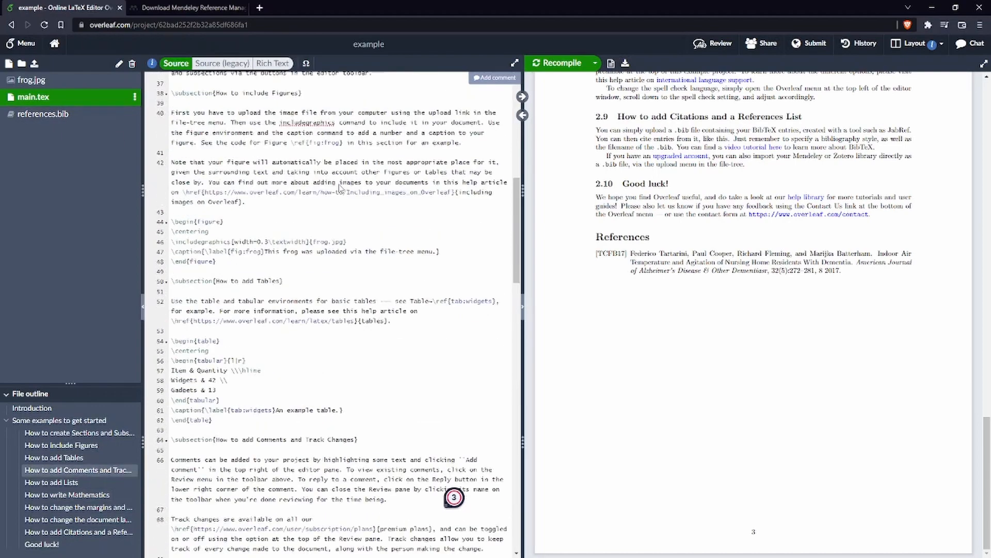
pyautogui.scroll(3)
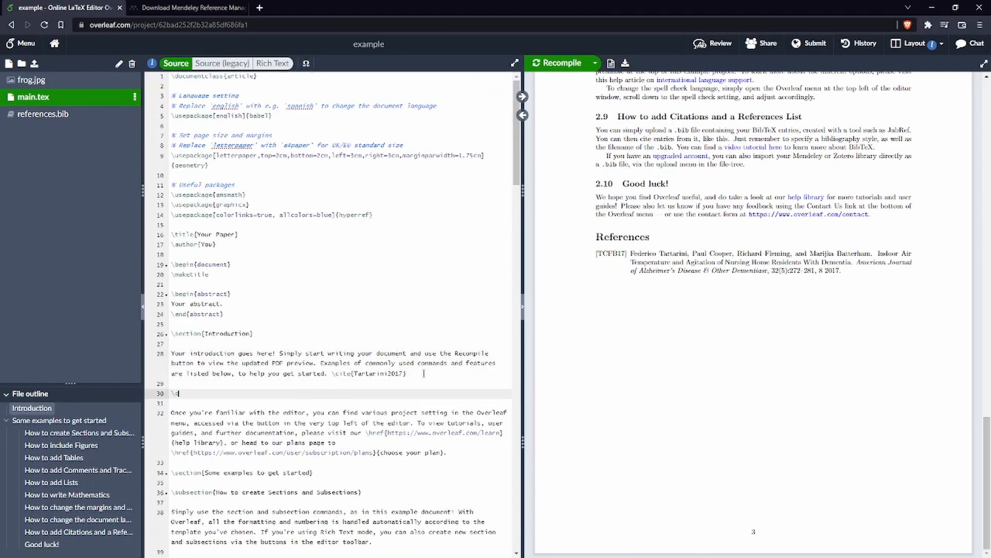
pyautogui.write('\\cite{')
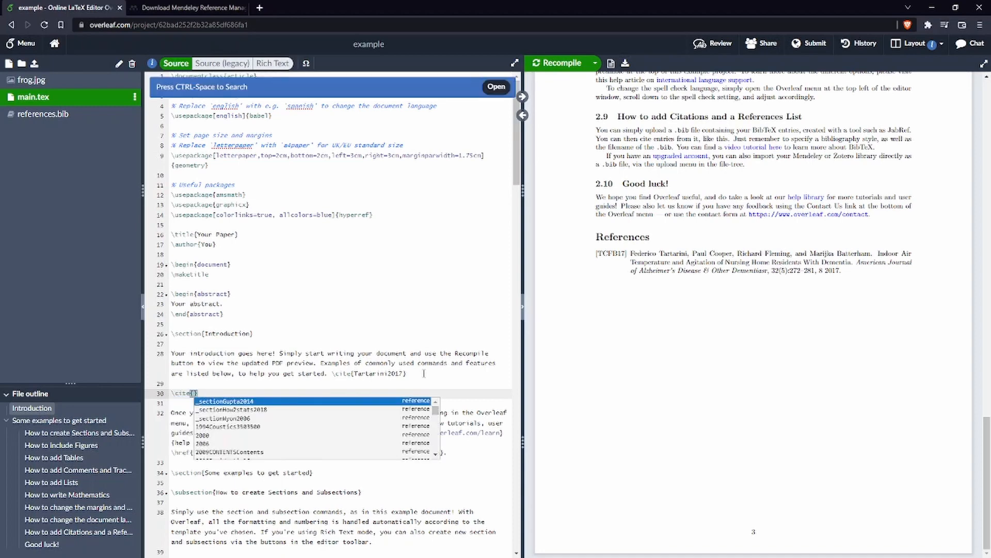
pyautogui.write('Tarta')
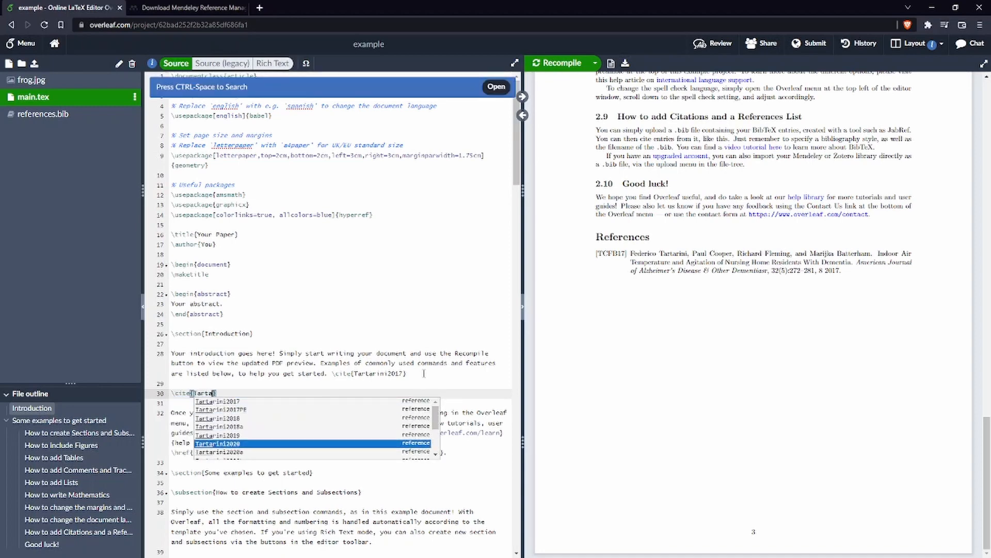
pyautogui.scroll(-3)
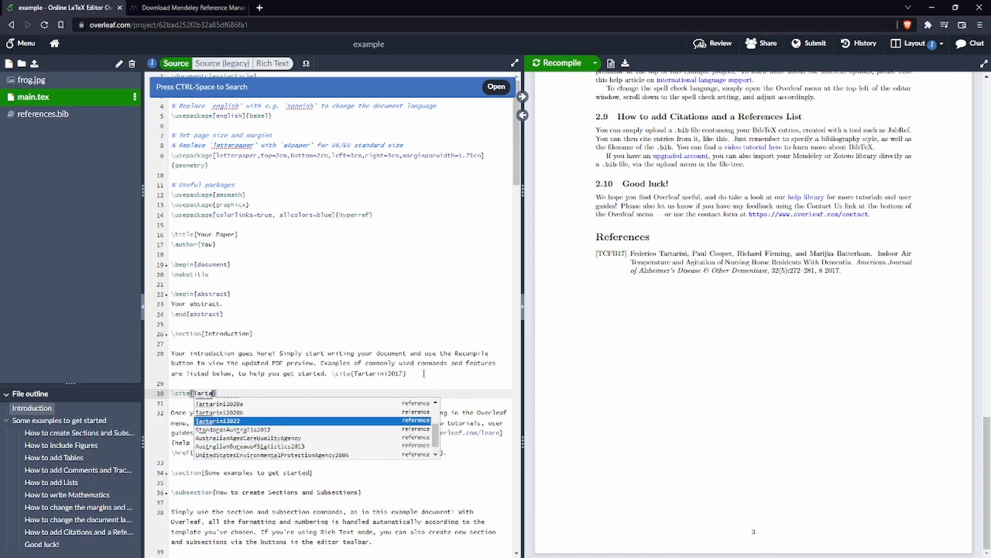
pyautogui.click(215, 421)
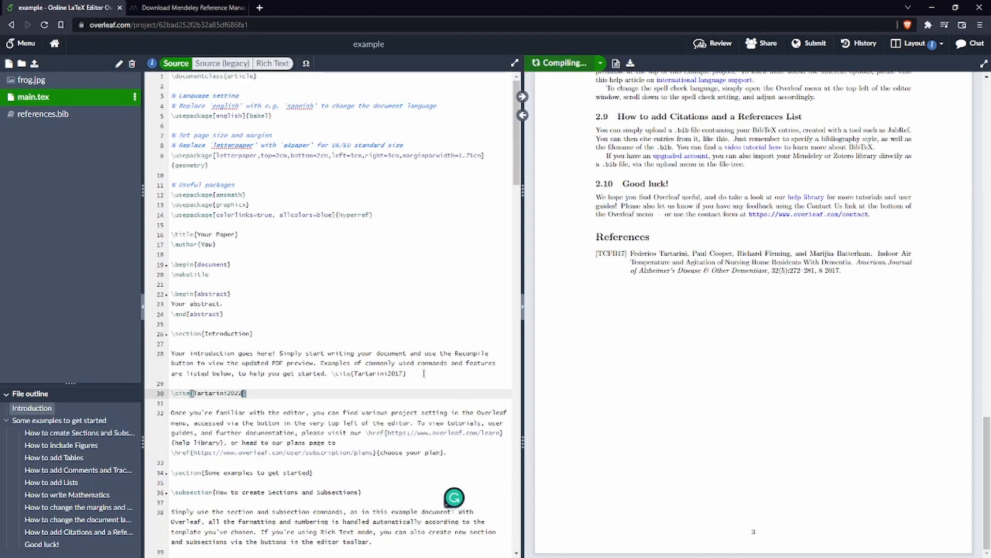
pyautogui.moveTo(837, 335)
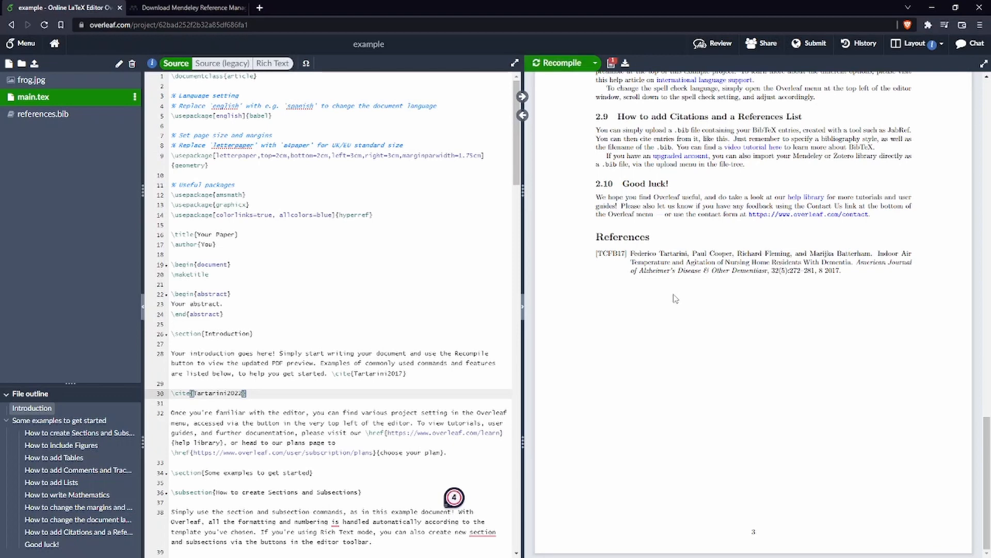
# Recompile so the References list shows the second Tartarini 2022 entry.
pyautogui.click(559, 63)
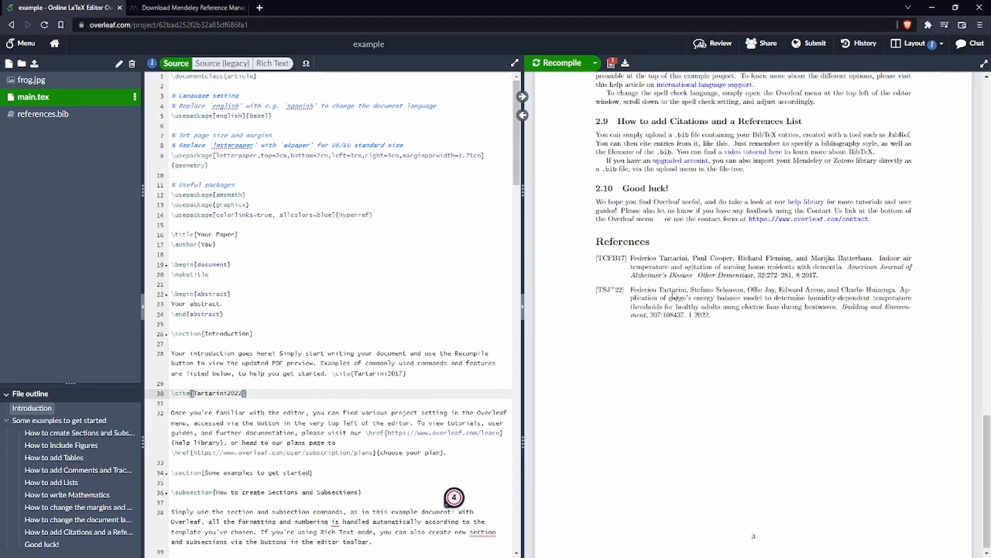